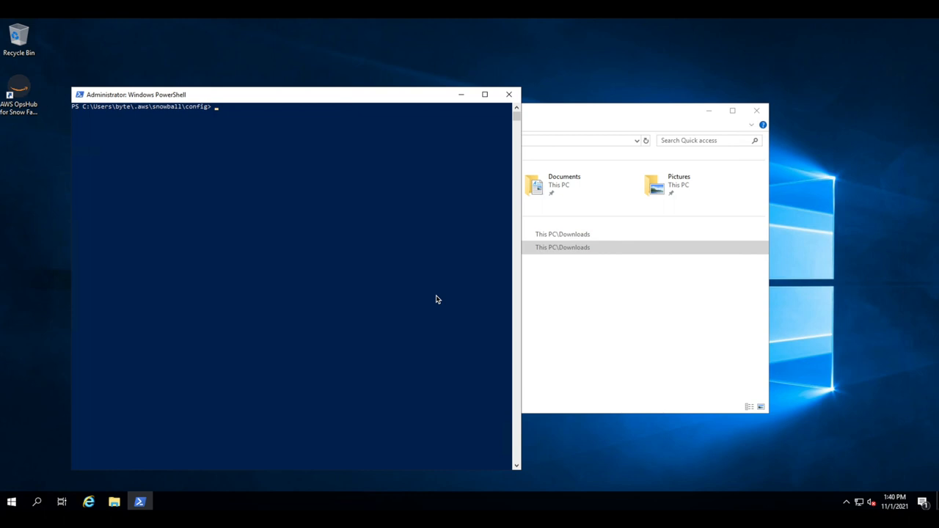
- Ping the Snowball Edge at 192.168.50.51 from PowerShell to confirm it responds
type("ping")
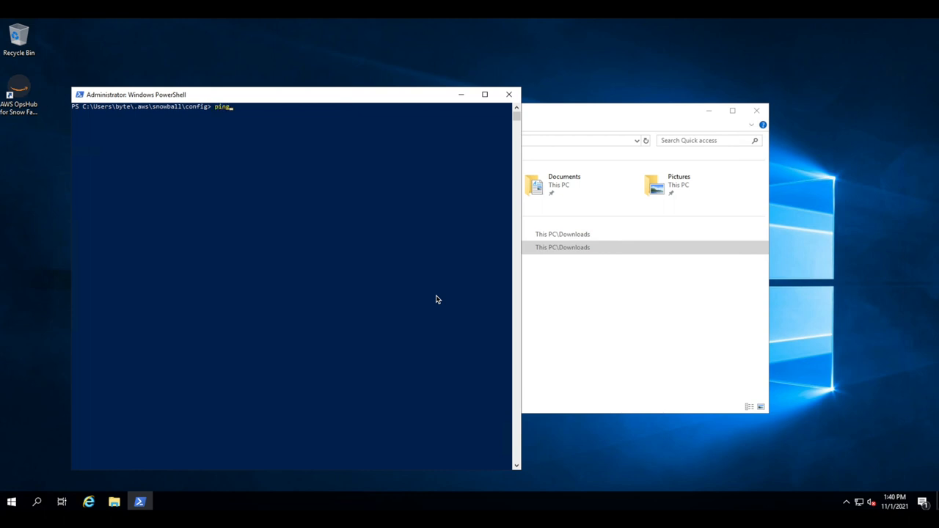
type("192.168.50.51")
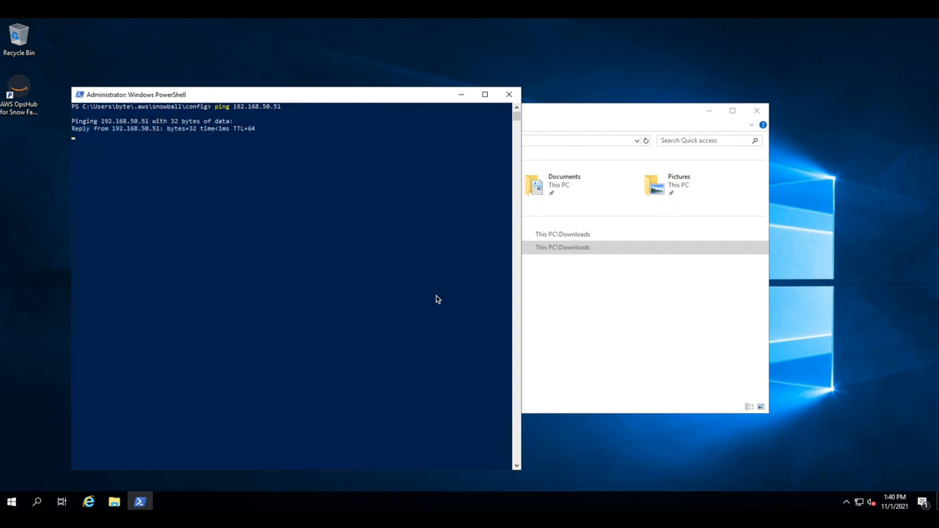
key("ctrl+c")
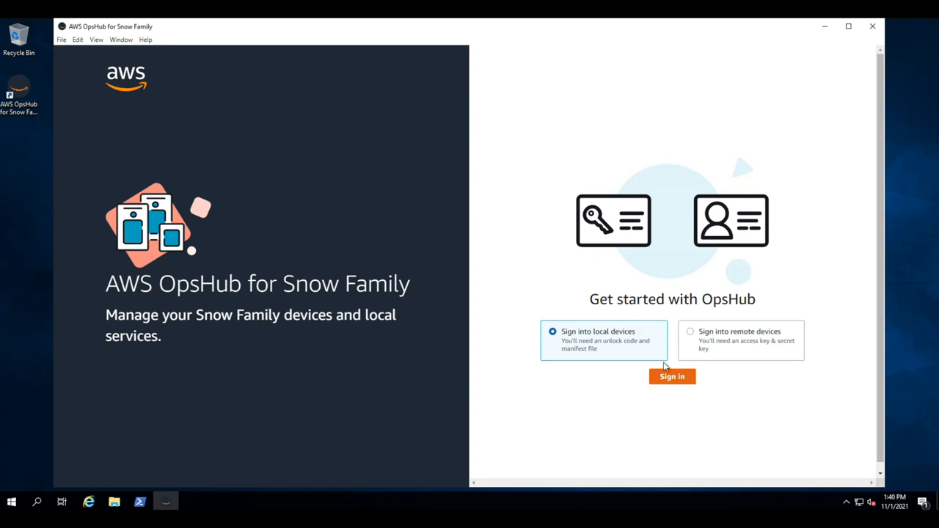
- Start a Snowball Edge sign-in and enter device IP 192.168.50.51
left_click(671, 375)
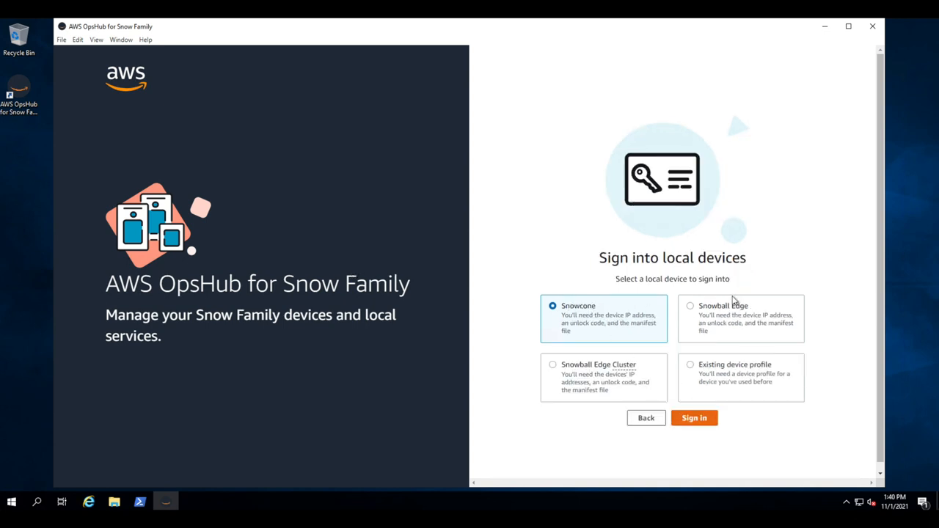
left_click(693, 417)
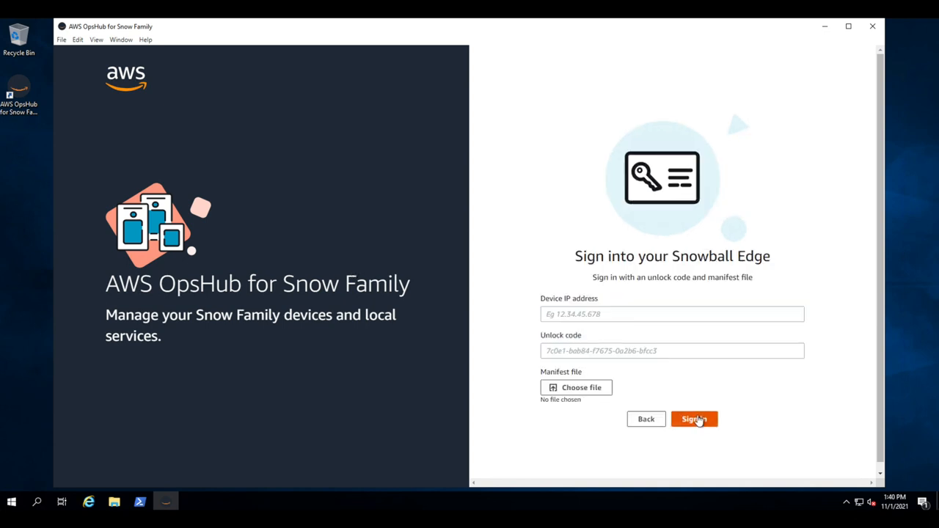
left_click(671, 314)
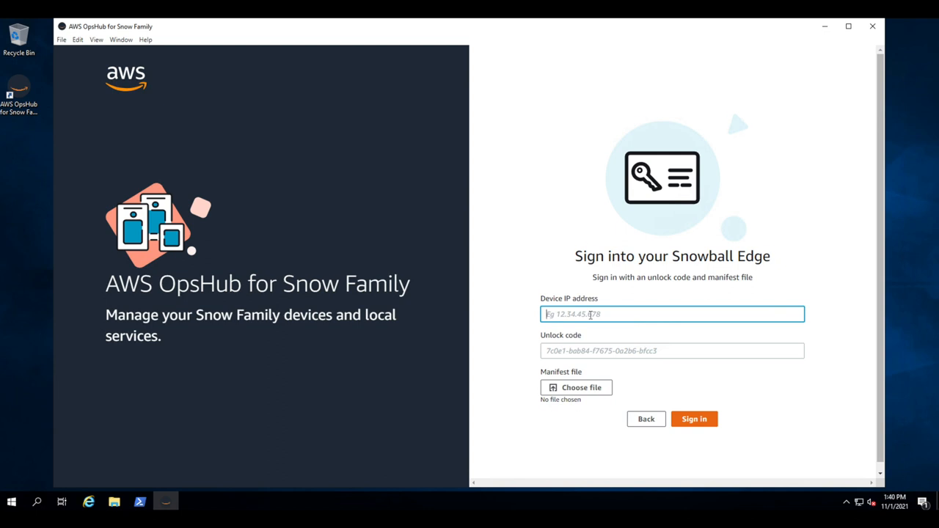
type("192.168.50.")
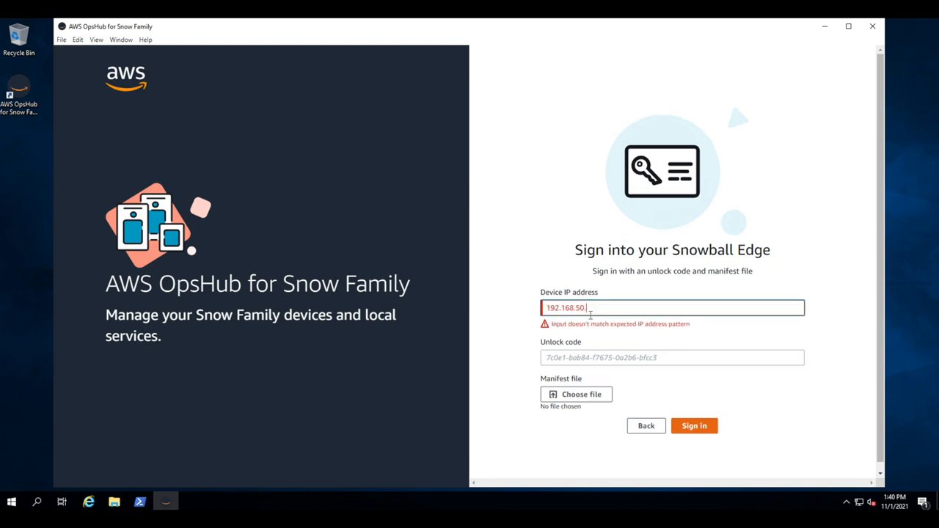
- Enter the unlock code, pick the manifest file from Downloads, and submit
left_click(672, 350)
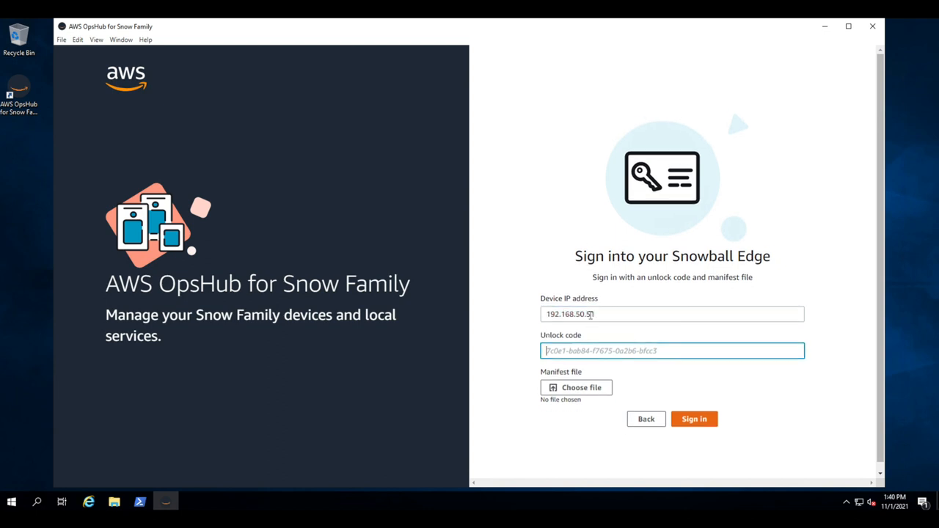
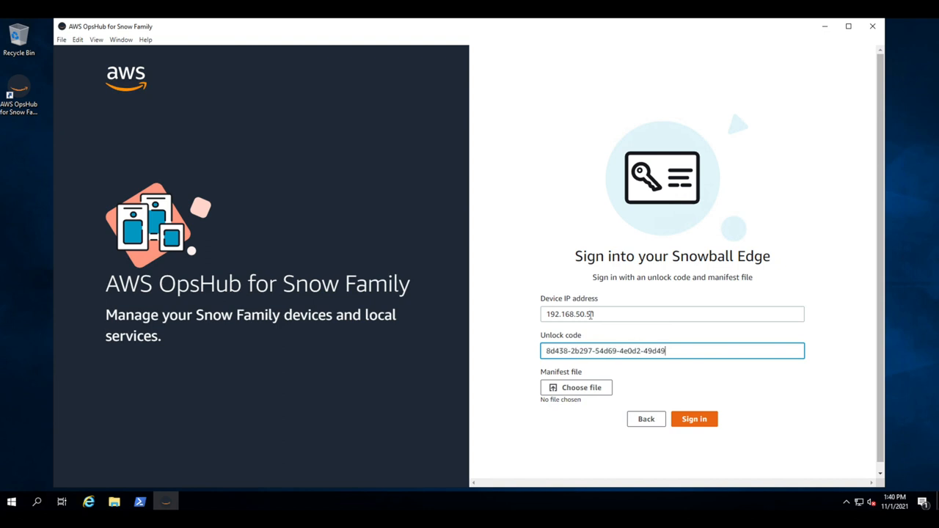
left_click(575, 387)
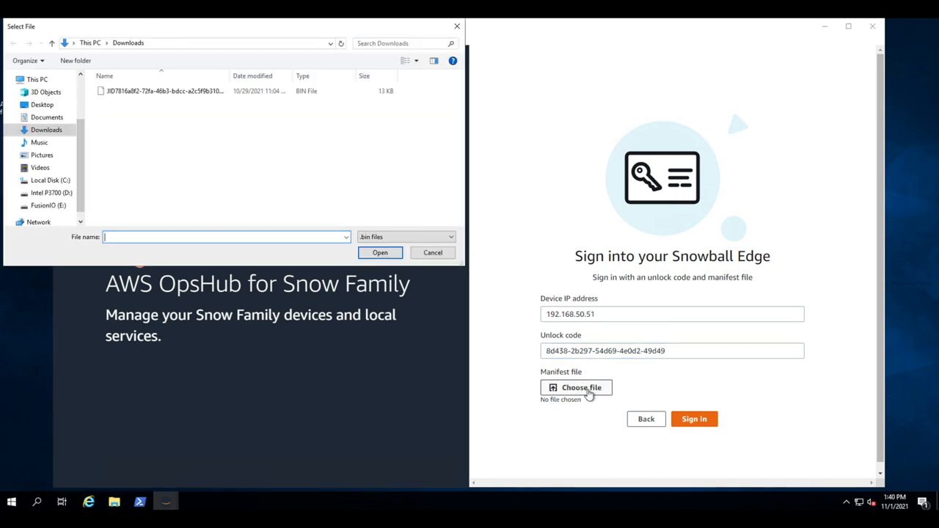
left_click(432, 252)
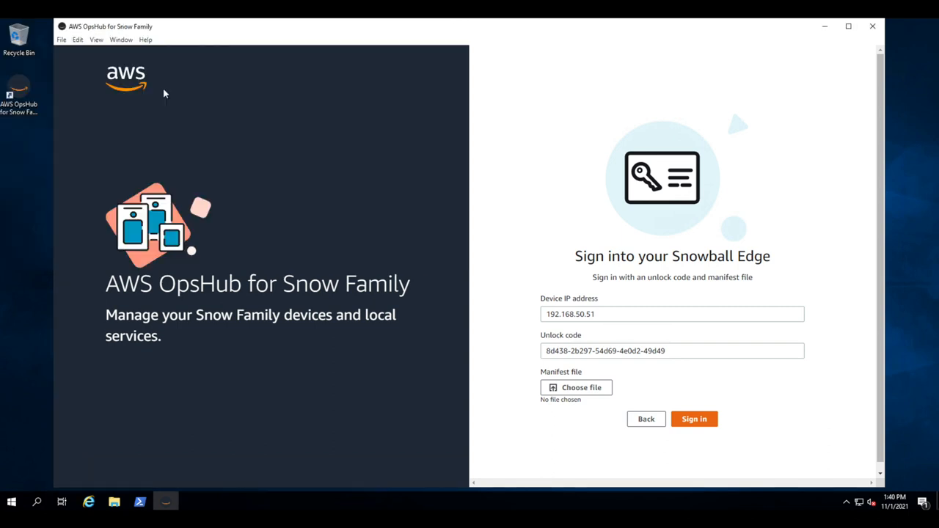
left_click(575, 387)
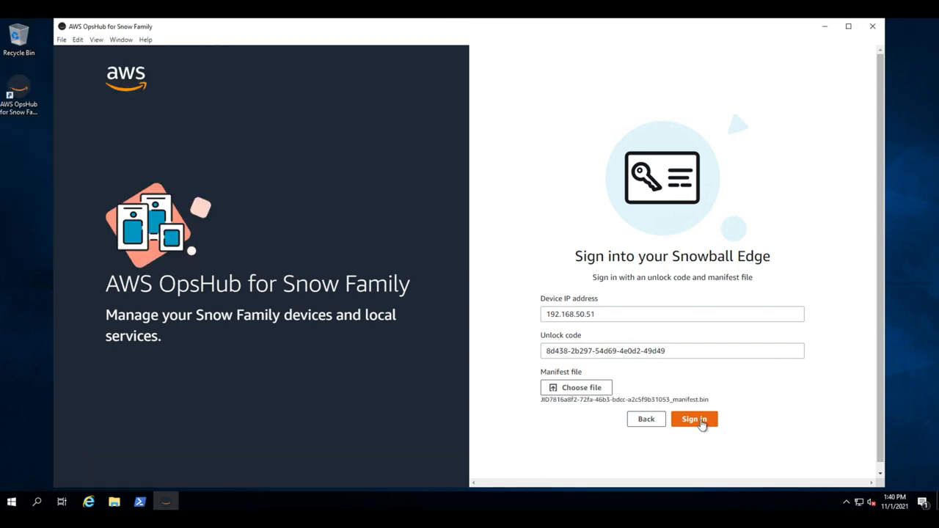
mouse_move(695, 438)
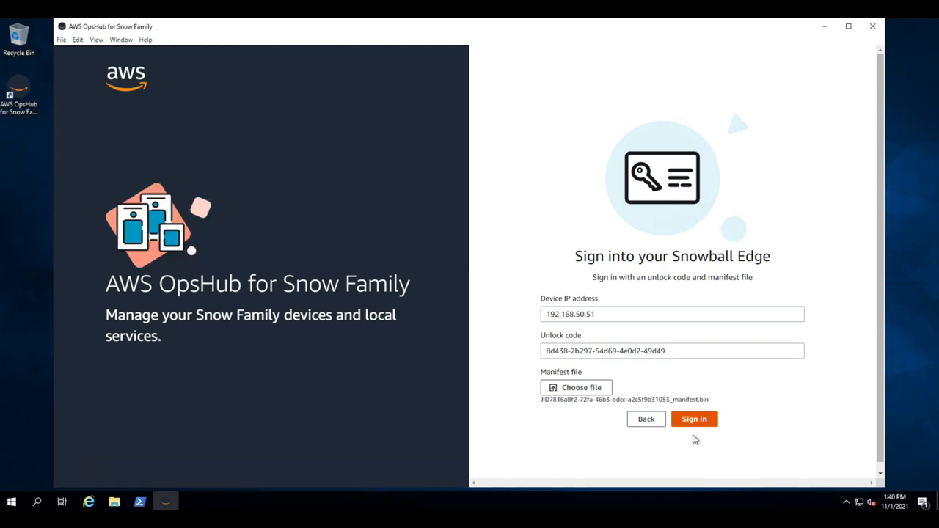
- Save the unlocked device under the profile name nfs-1
left_click(693, 419)
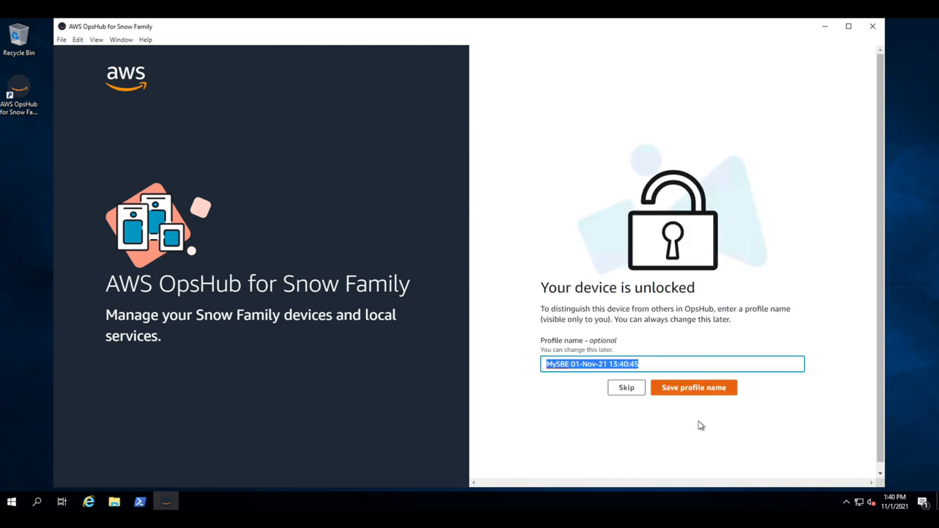
type("nfs-")
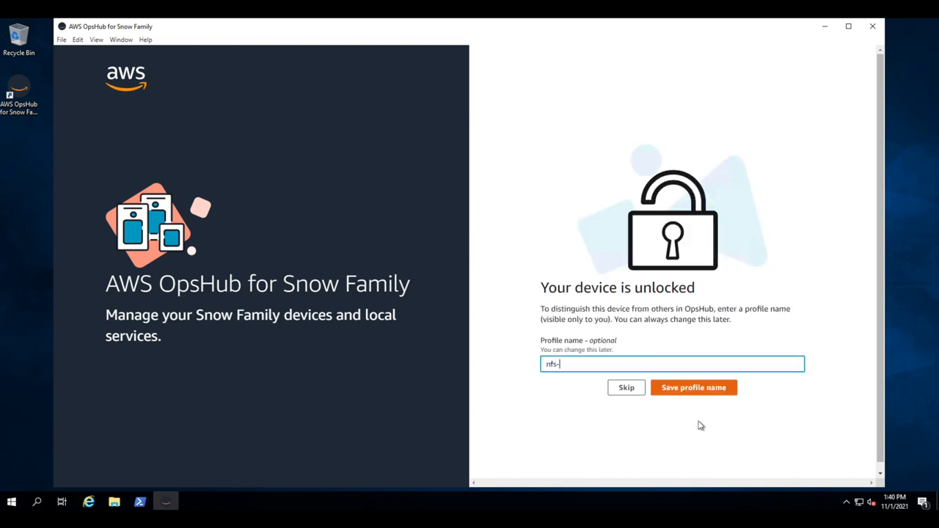
type("1")
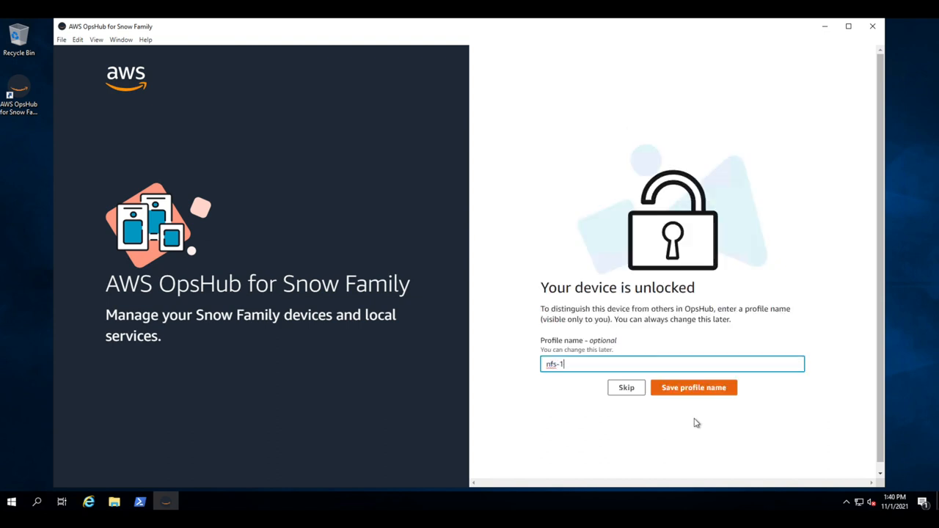
left_click(693, 387)
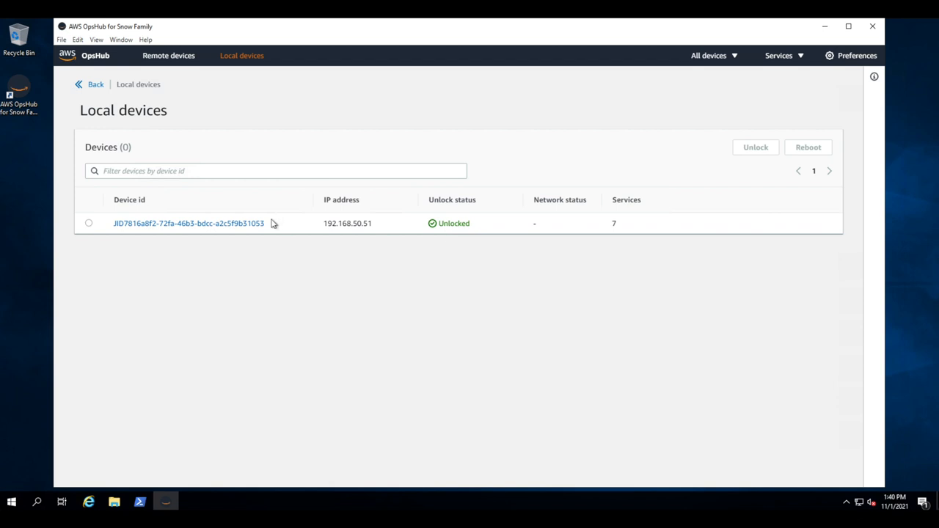
- Open the device's details and choose Configure manually under Transfer data with NFS
left_click(187, 223)
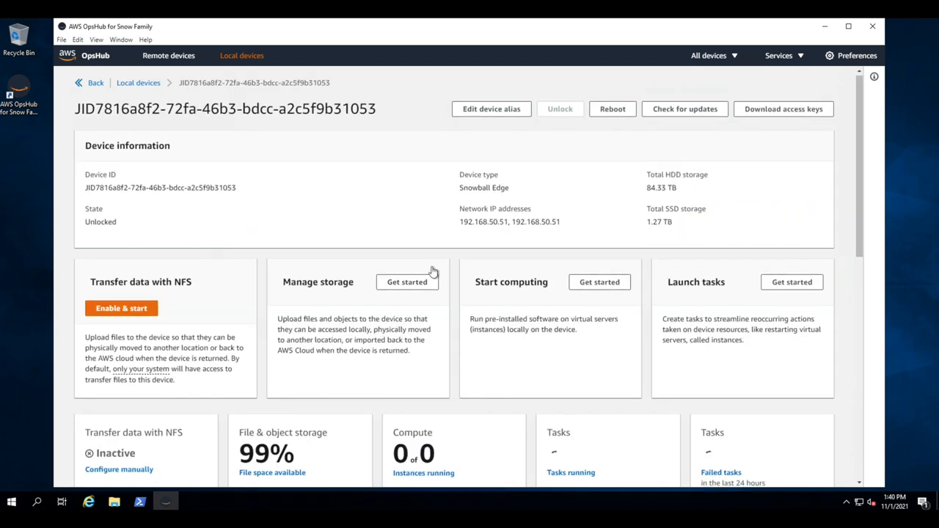
scroll("down", 3)
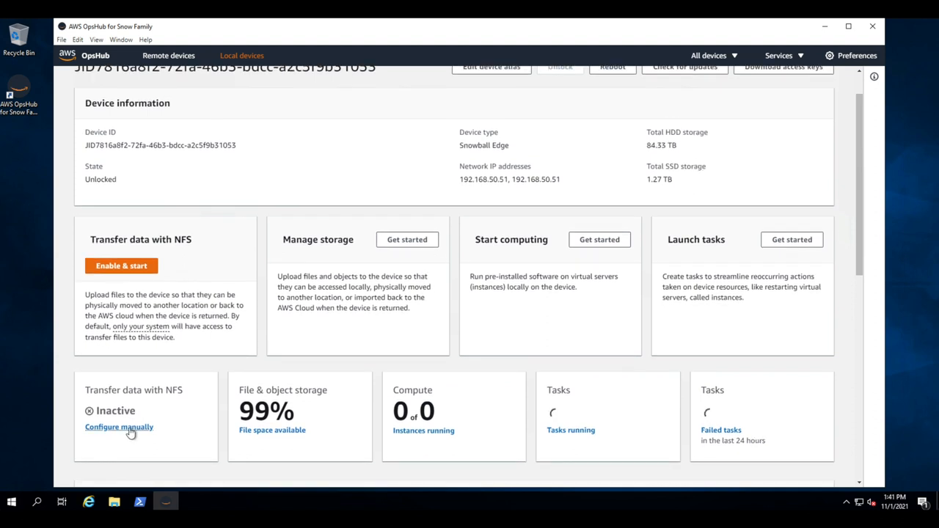
left_click(118, 427)
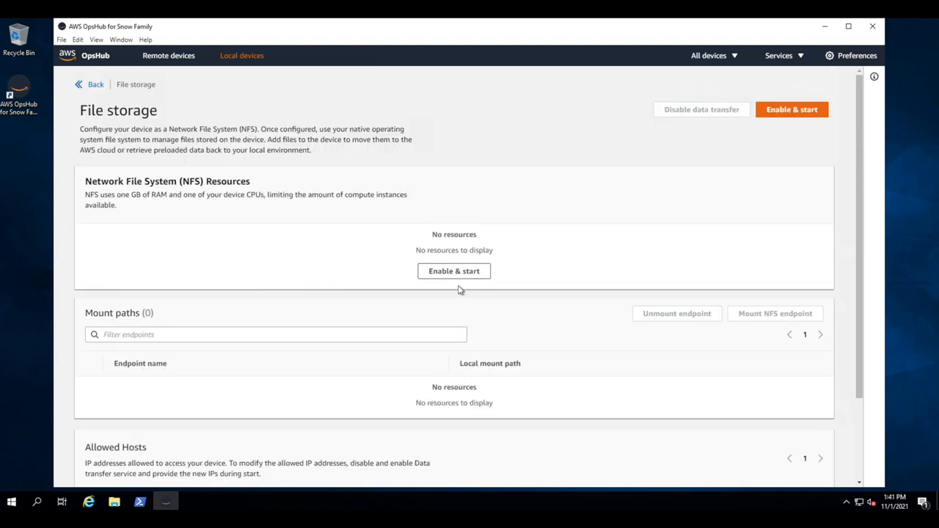
- Set NFS to the SFP+ interface with static IP 192.168.50.57 and mask 255.255.255.0
left_click(453, 270)
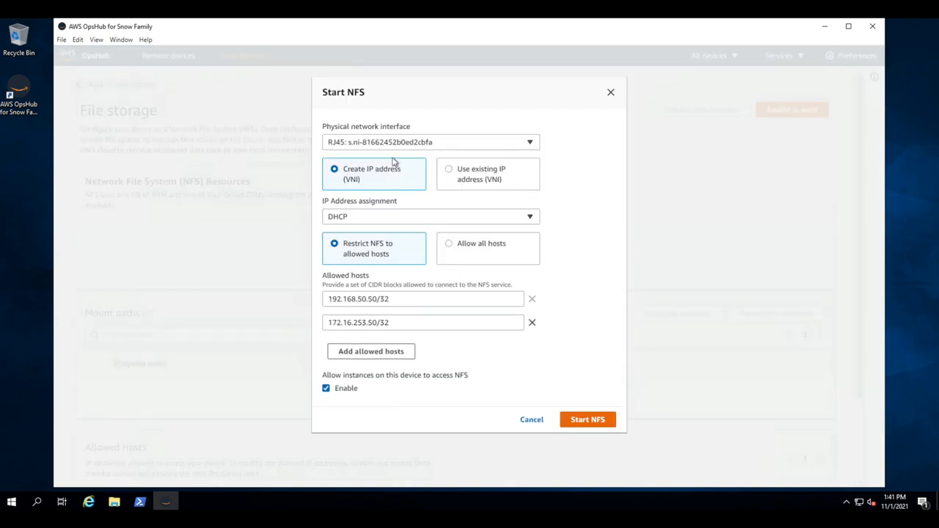
left_click(430, 141)
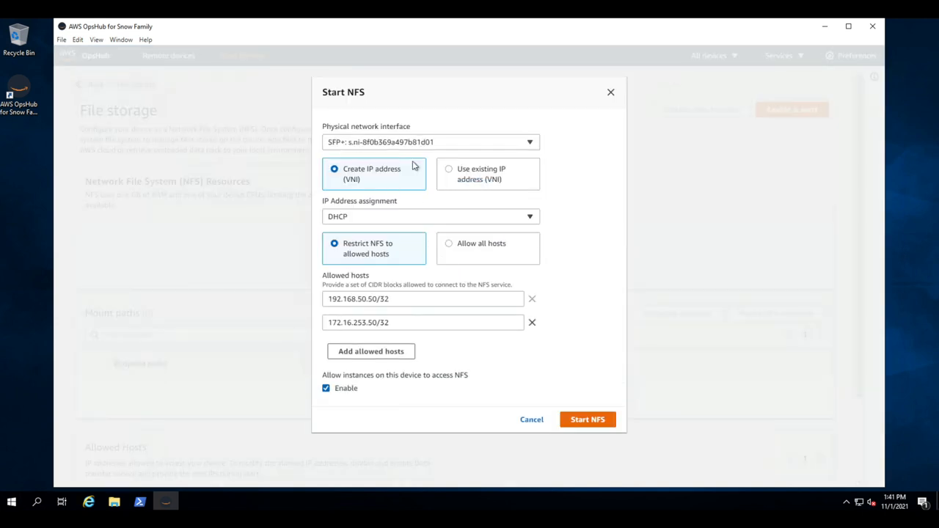
mouse_move(379, 213)
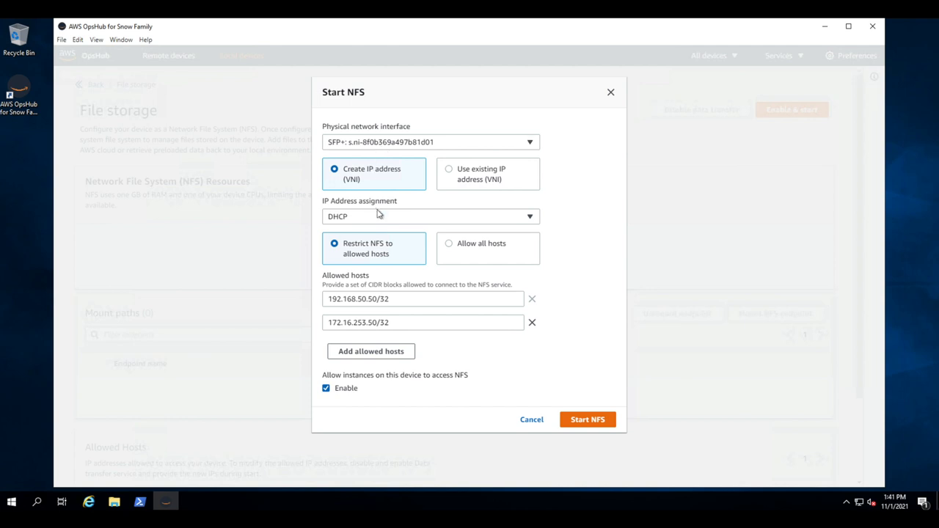
left_click(429, 216)
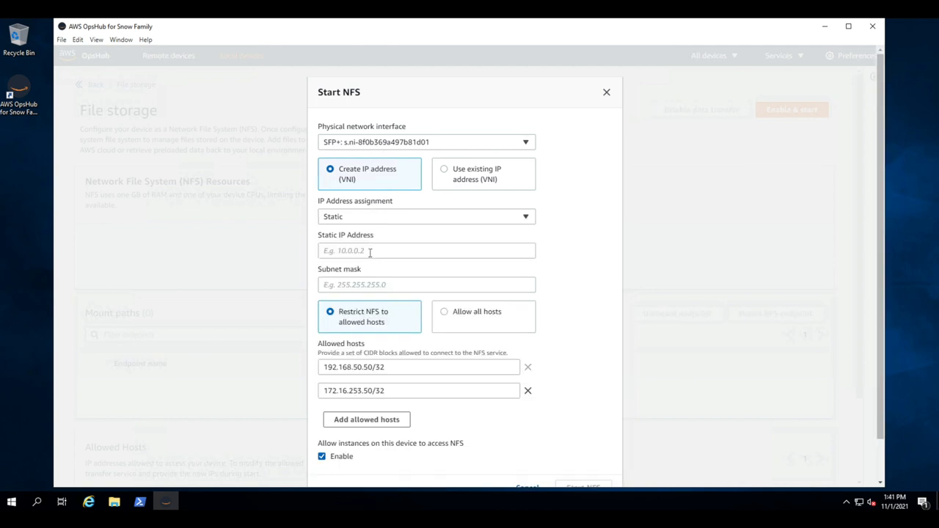
left_click(427, 250)
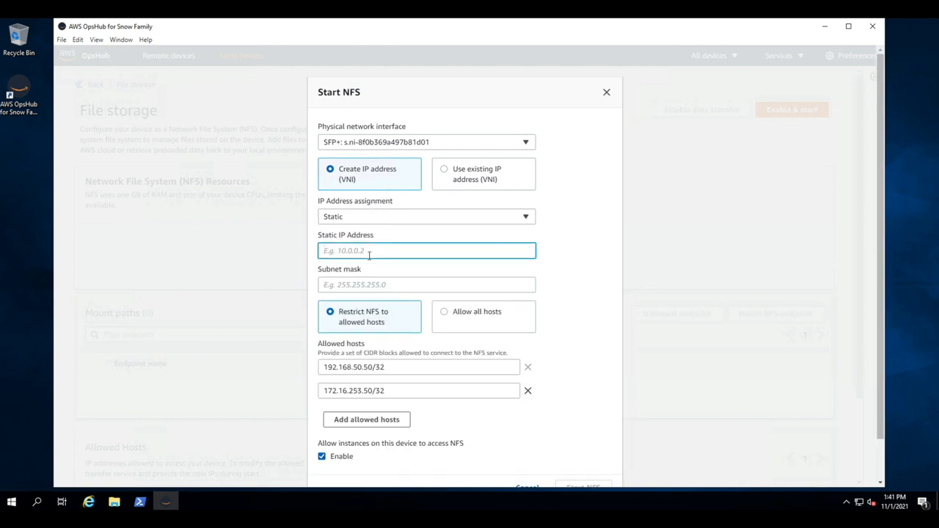
type("192.168.")
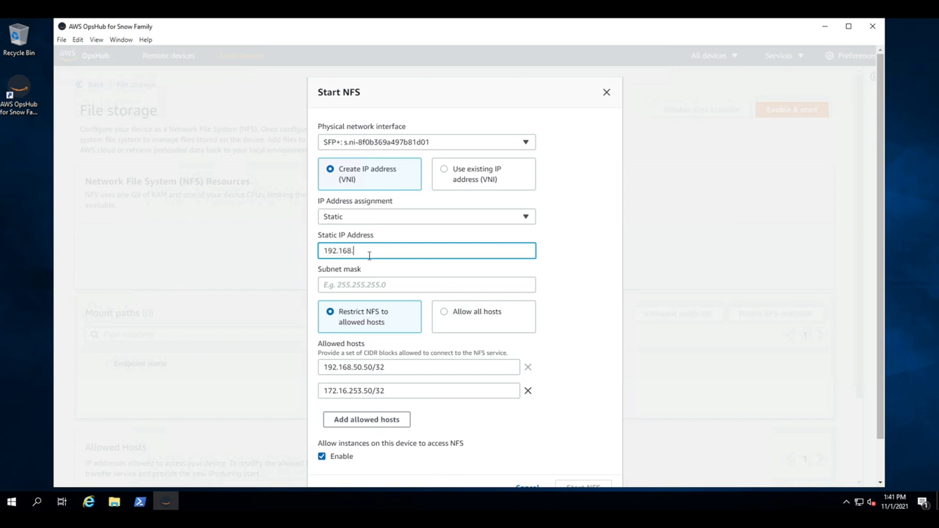
type("50.57")
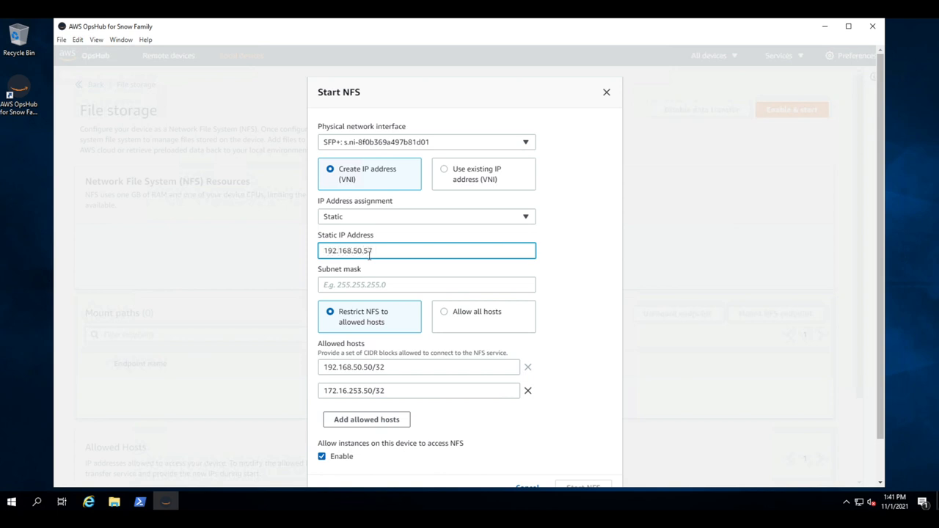
type("255.25")
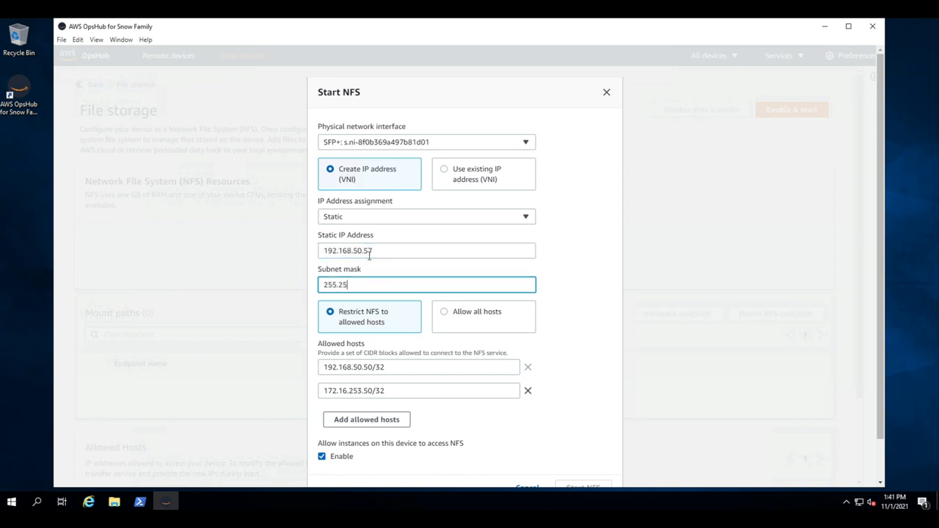
type("5.255.0")
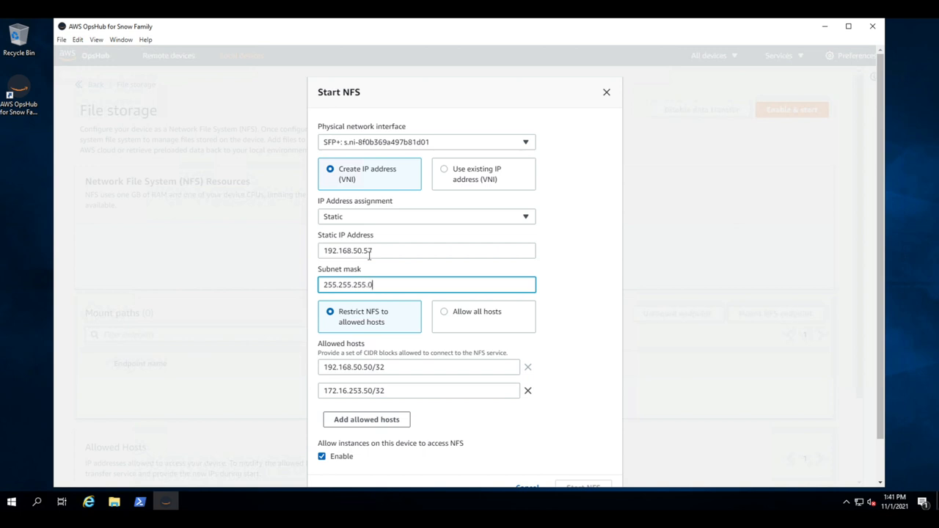
- Allow all hosts to reach the share and start the NFS service
left_click(448, 311)
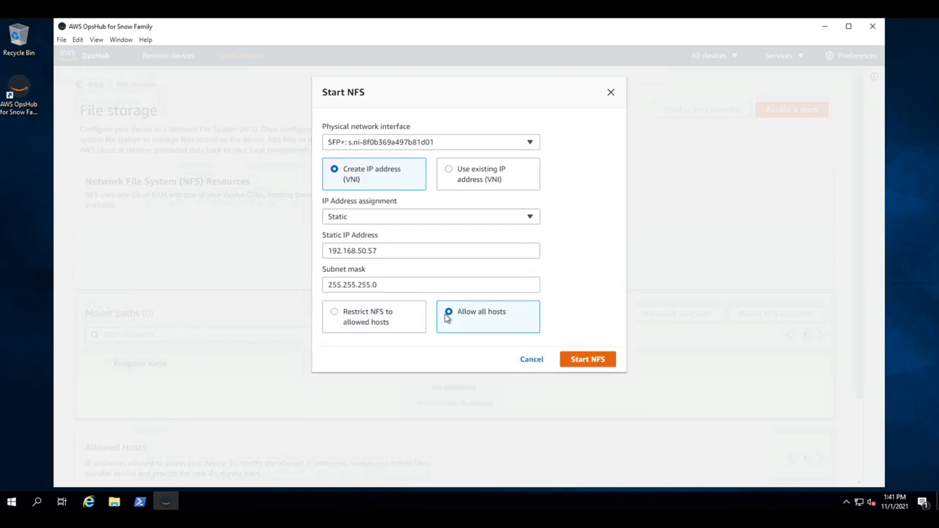
left_click(334, 316)
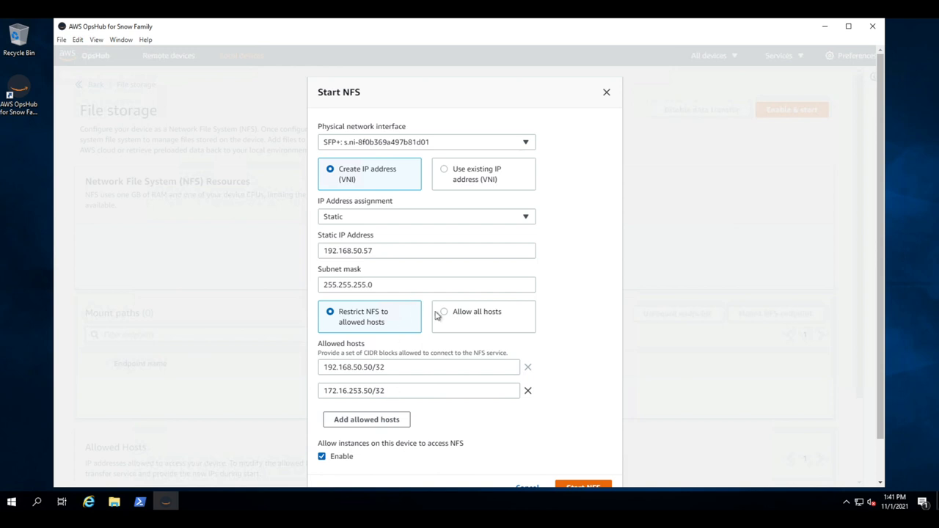
left_click(448, 311)
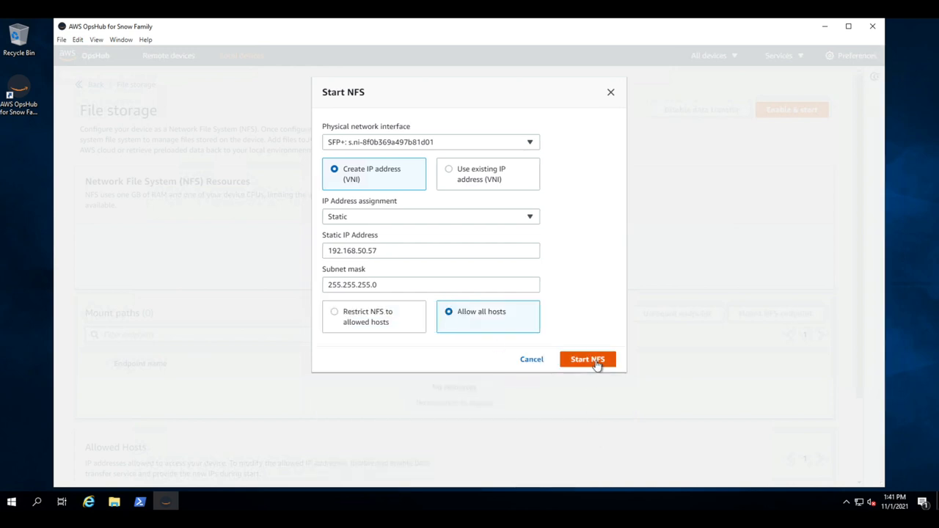
left_click(587, 359)
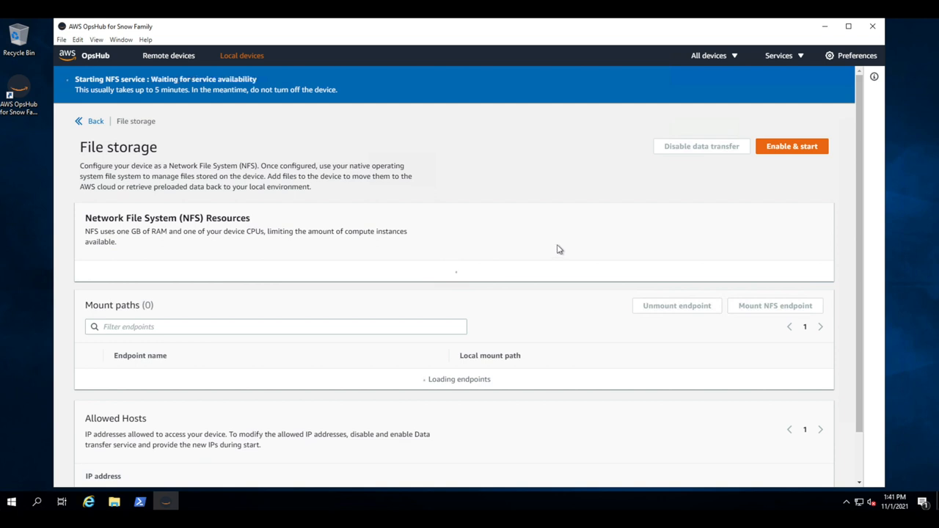
mouse_move(552, 253)
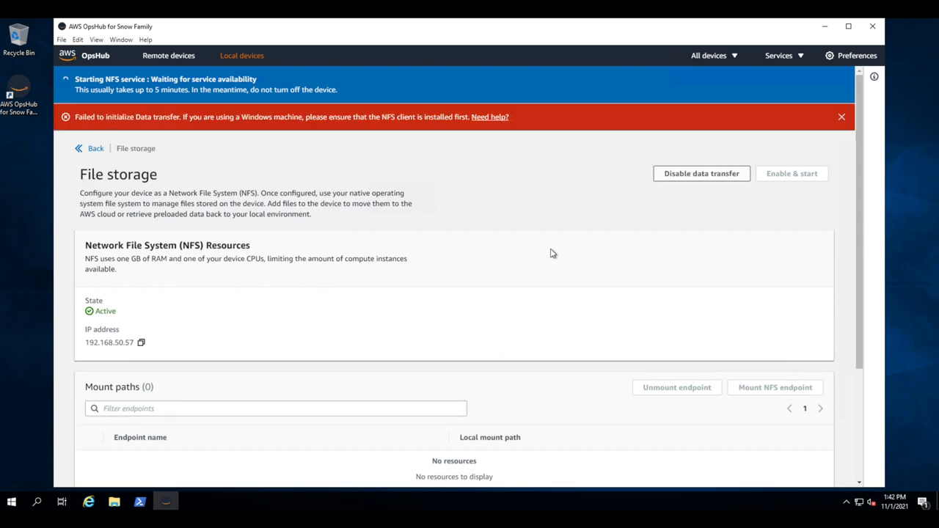
mouse_move(433, 114)
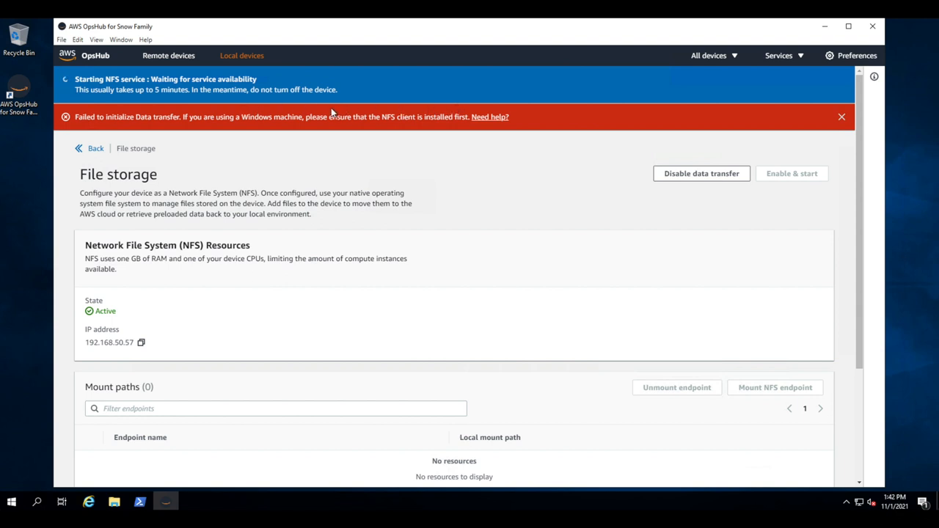
mouse_move(132, 313)
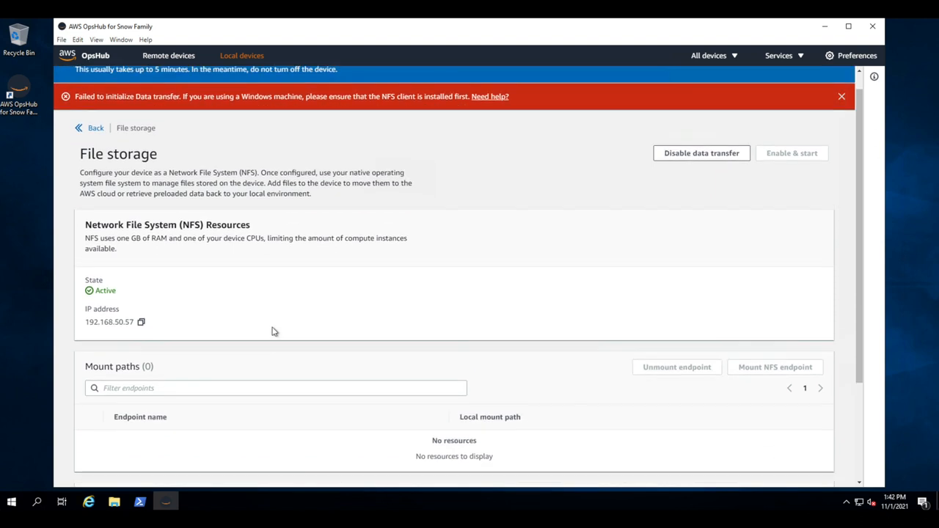
mouse_move(226, 264)
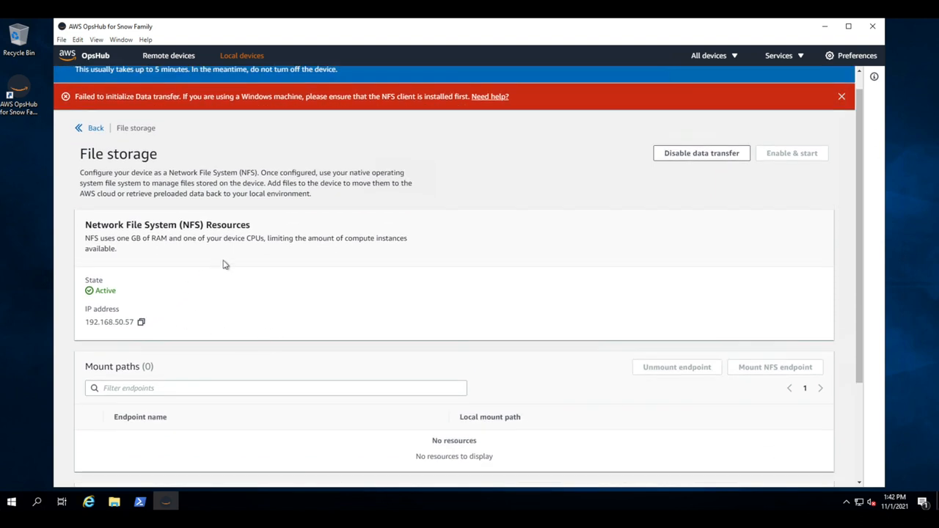
mouse_move(489, 139)
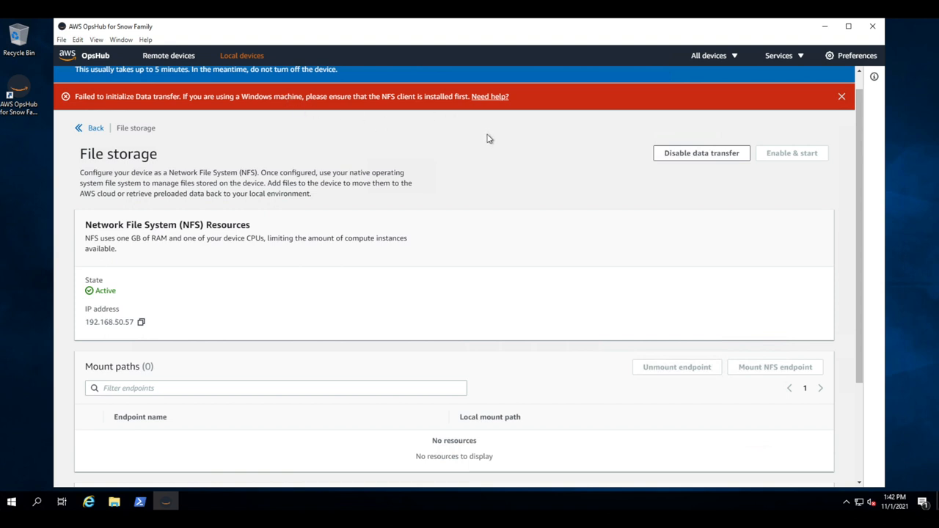
mouse_move(301, 268)
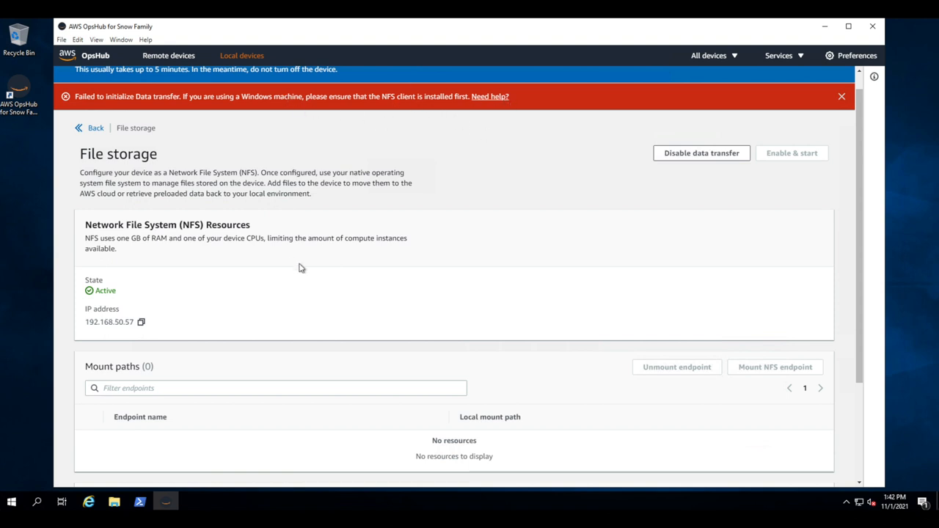
- Launch Server Manager from the Start menu and view the local server
scroll("down", 3)
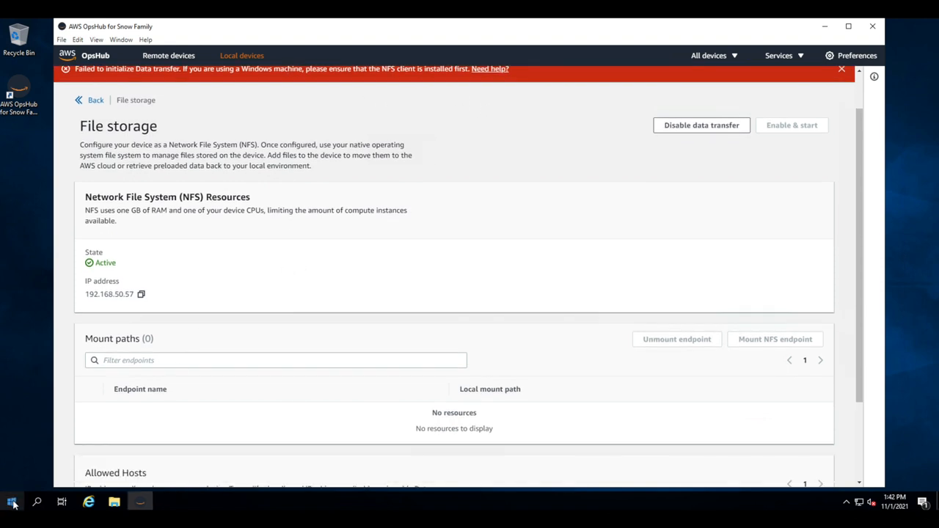
left_click(12, 501)
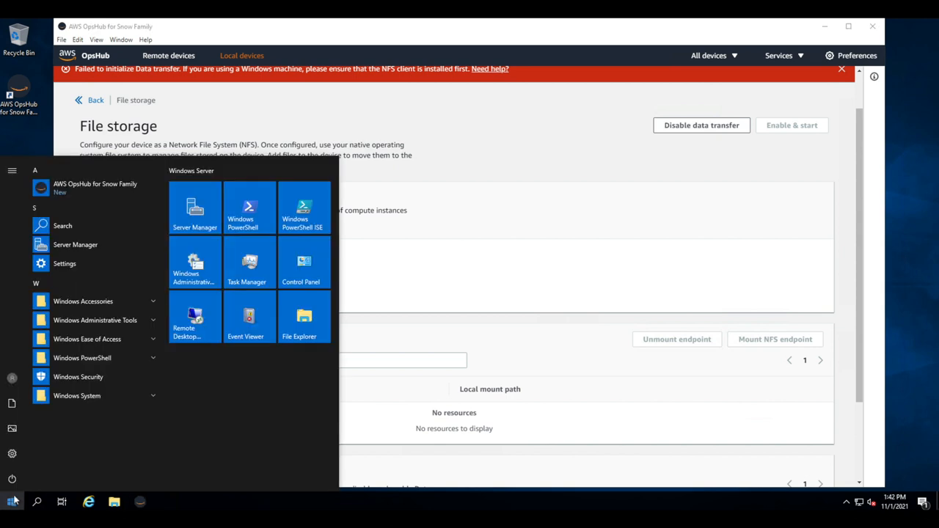
left_click(195, 209)
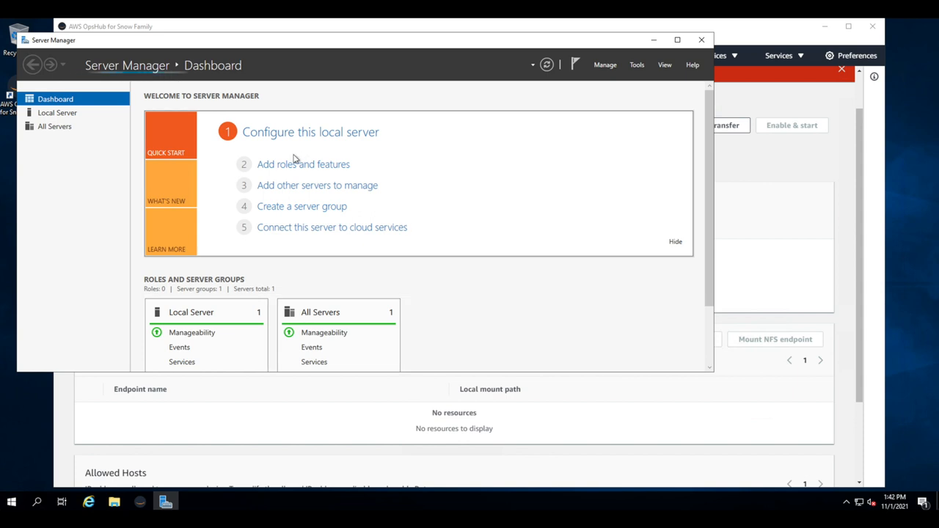
left_click(57, 112)
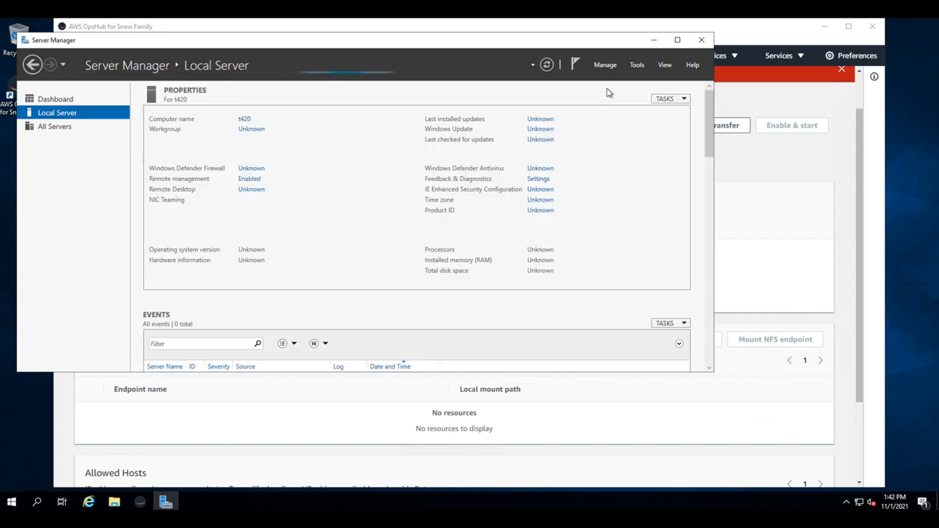
- Install the Client for NFS feature through Add Roles and Features, then close the wizard
left_click(605, 65)
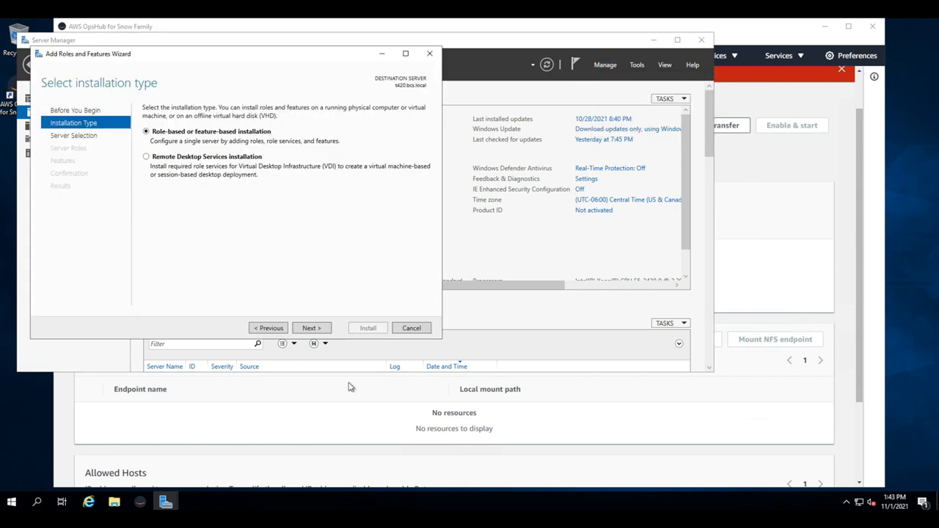
left_click(311, 328)
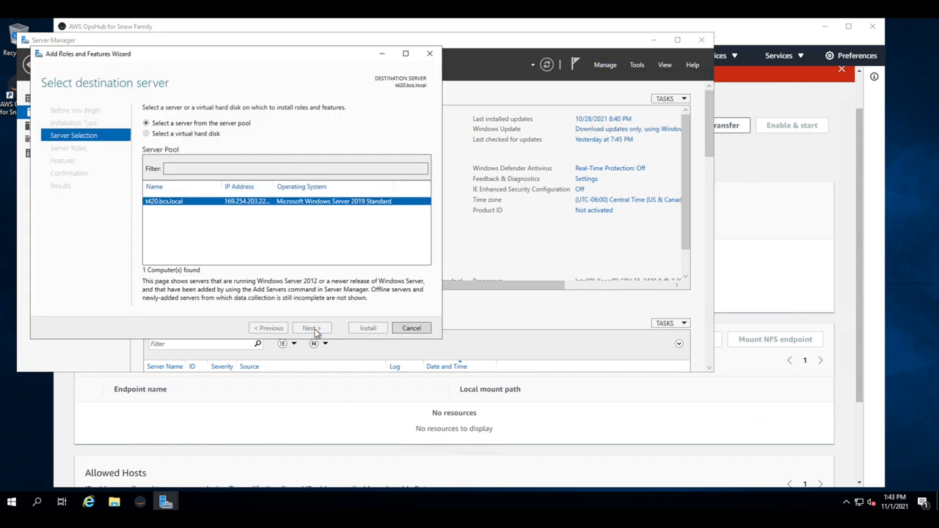
left_click(311, 328)
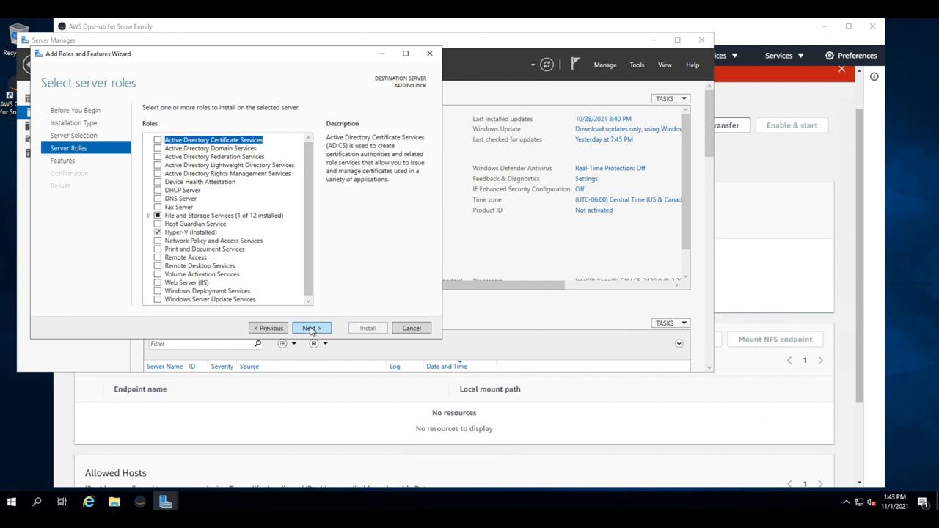
left_click(311, 328)
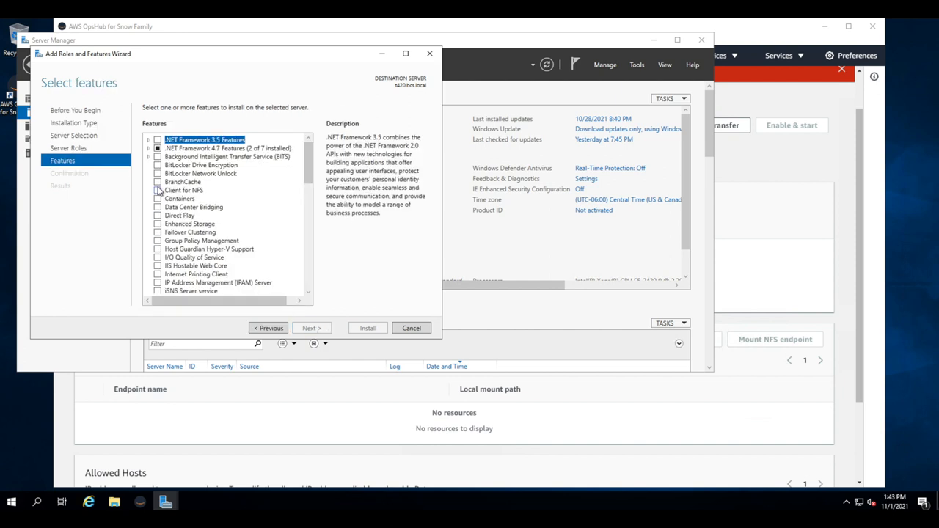
left_click(158, 190)
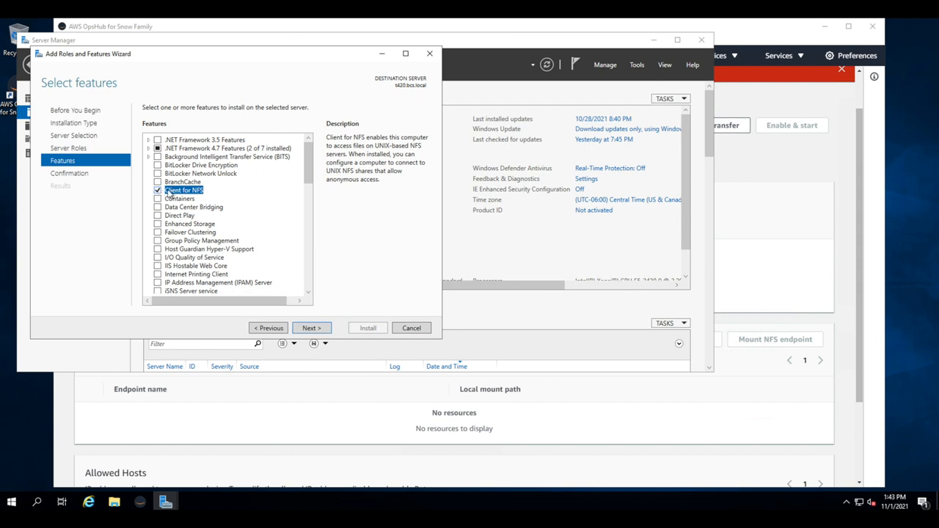
left_click(311, 328)
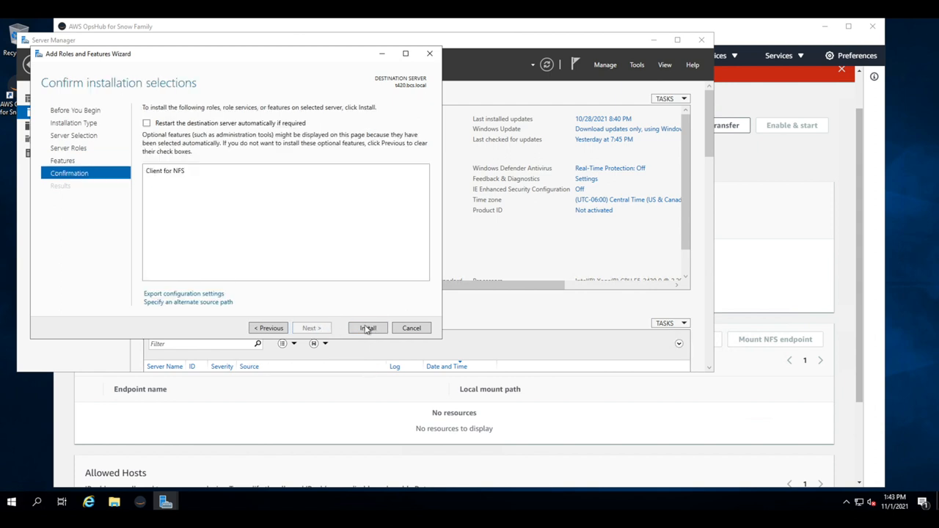
left_click(367, 328)
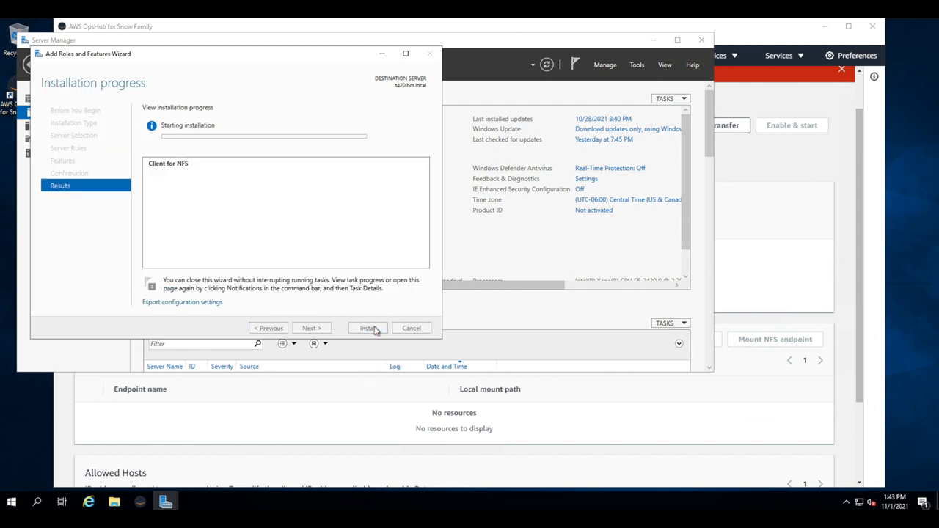
left_click(366, 328)
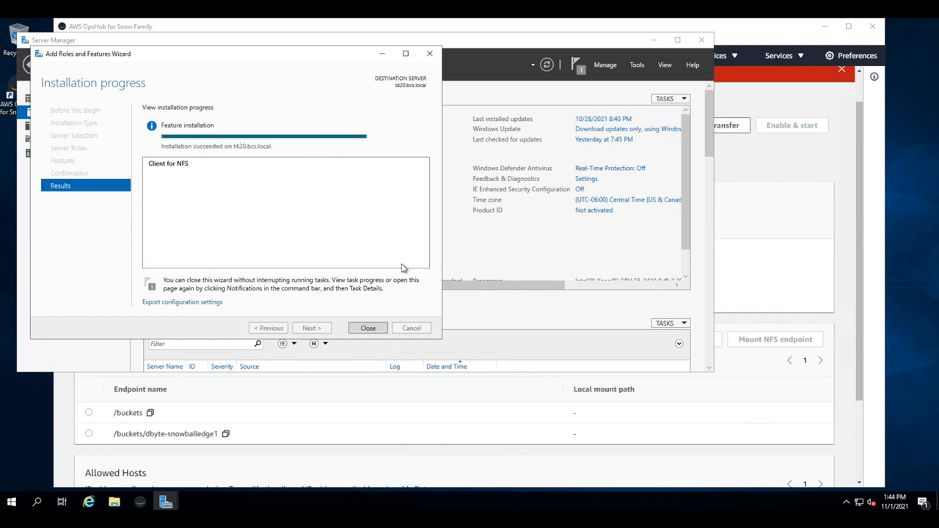
mouse_move(345, 273)
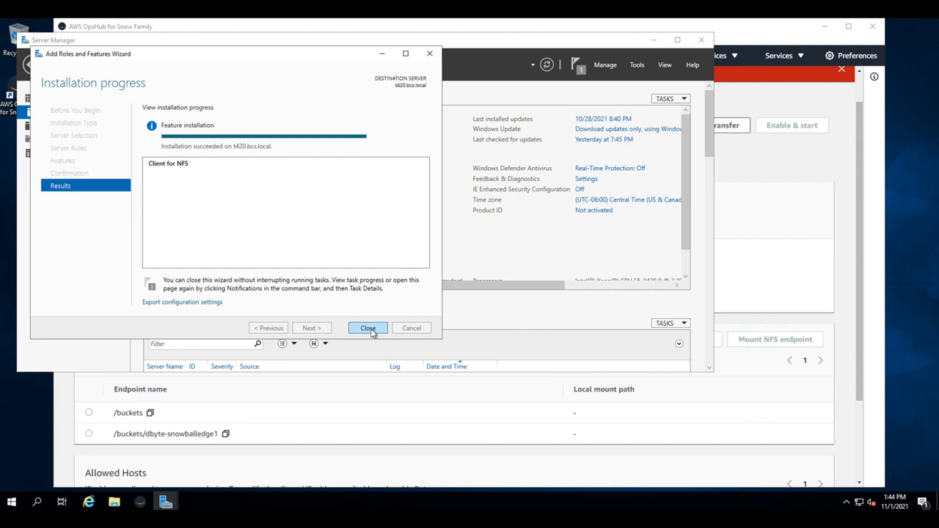
left_click(367, 328)
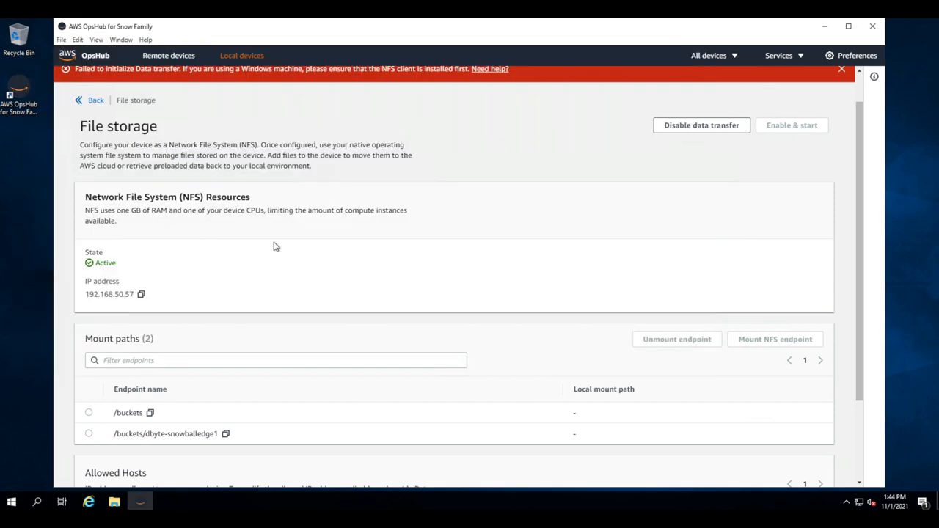
mouse_move(115, 422)
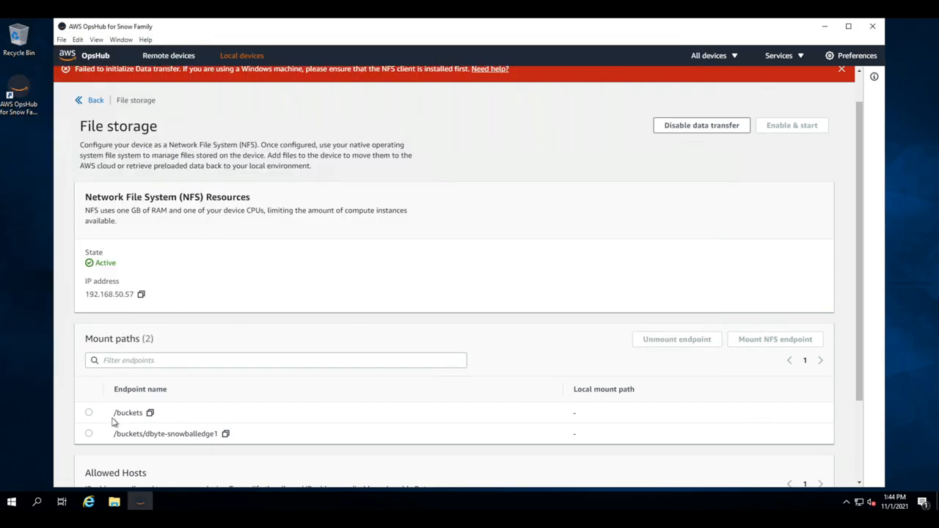
mouse_move(172, 417)
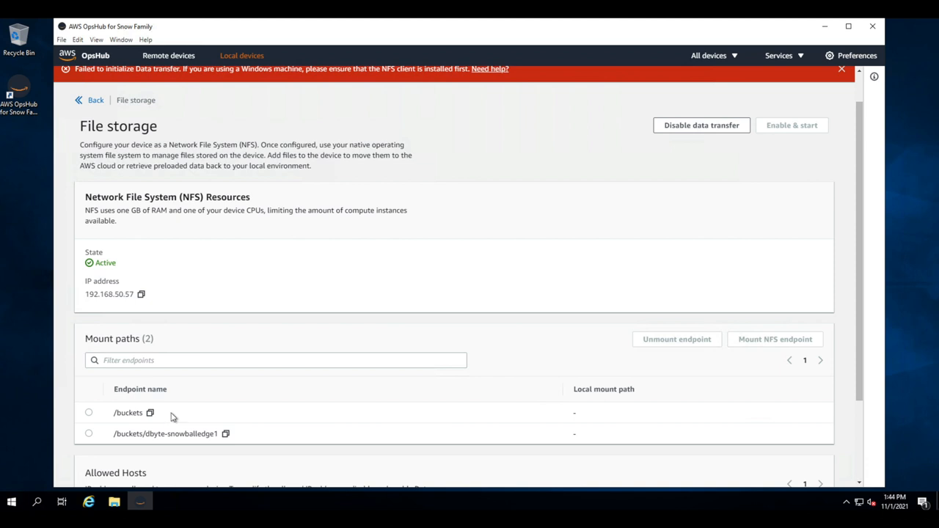
mouse_move(139, 437)
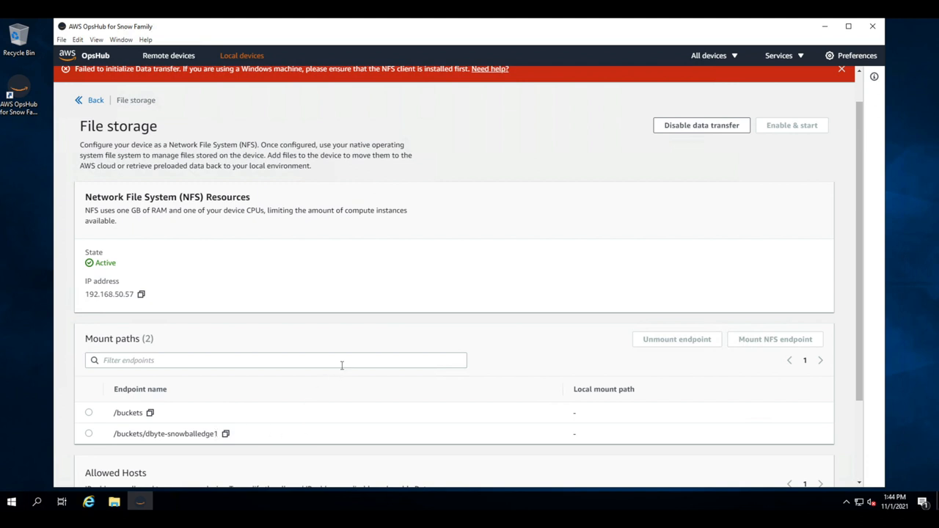
- Dismiss the NFS client error banner and scroll through the mount paths and allowed hosts
left_click(841, 68)
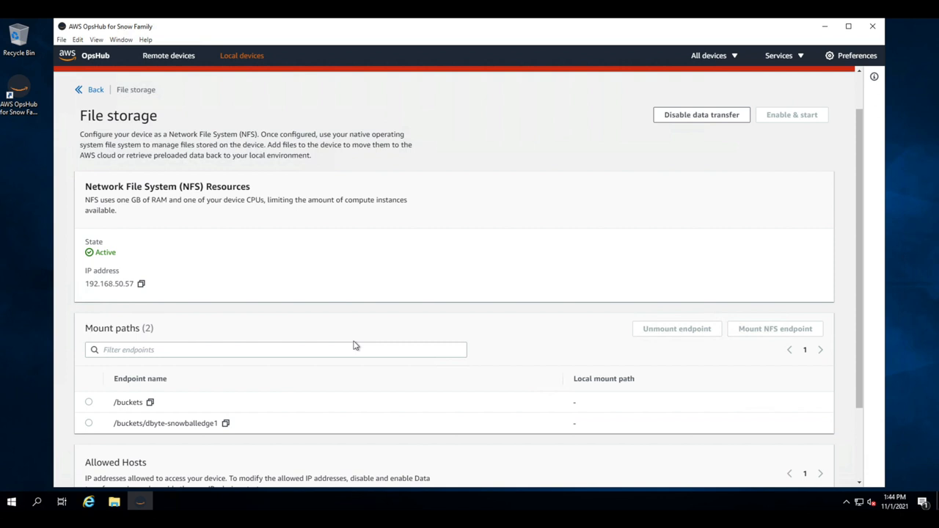
scroll("down", 3)
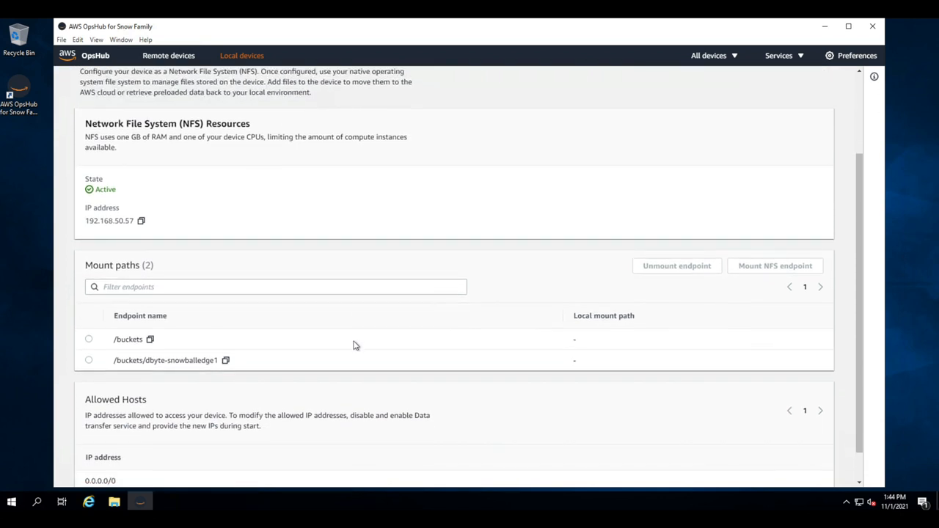
scroll("down", 3)
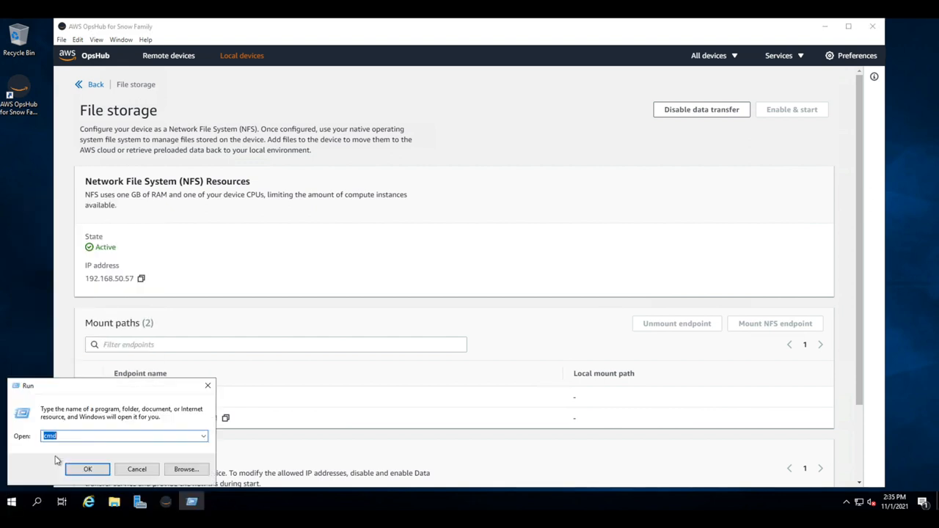
- In Command Prompt, mount 192.168.50.57:/buckets as Z: and cd into dbyte-snowballedge1
left_click(87, 469)
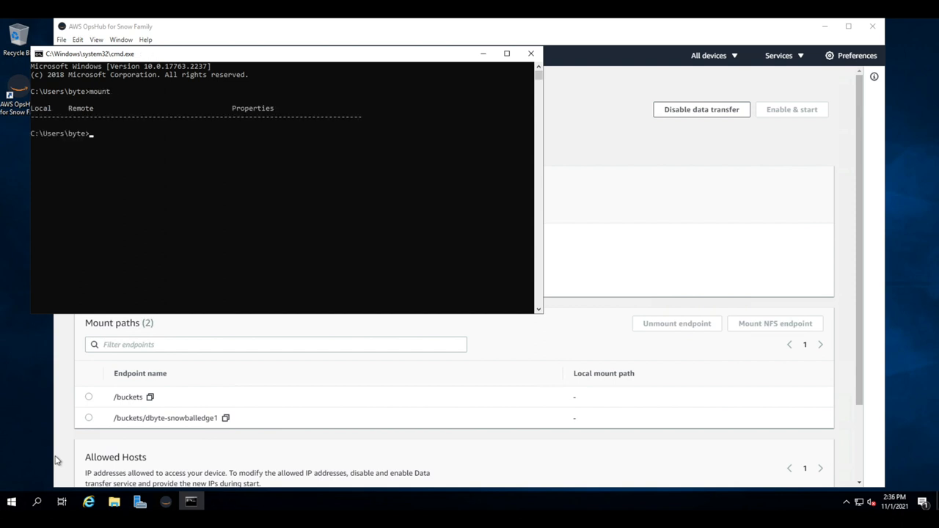
type("moun")
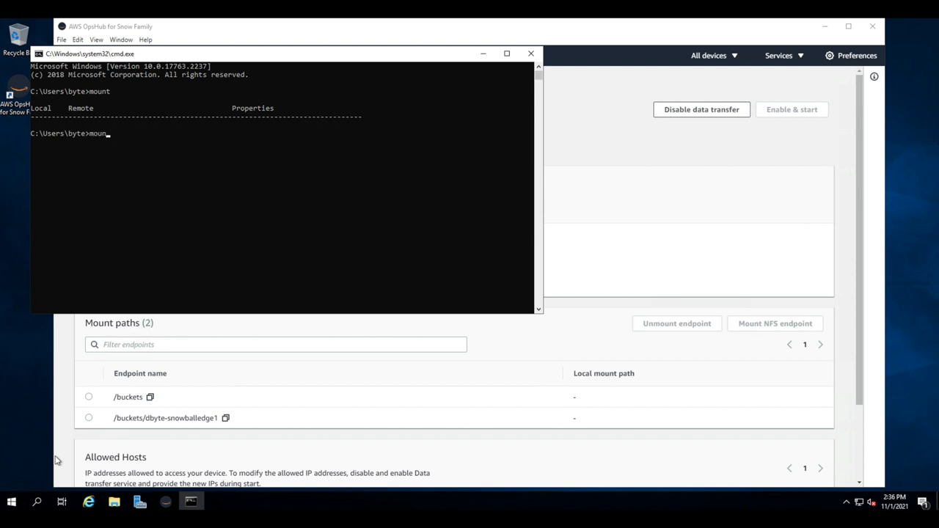
type("192.168.50.")
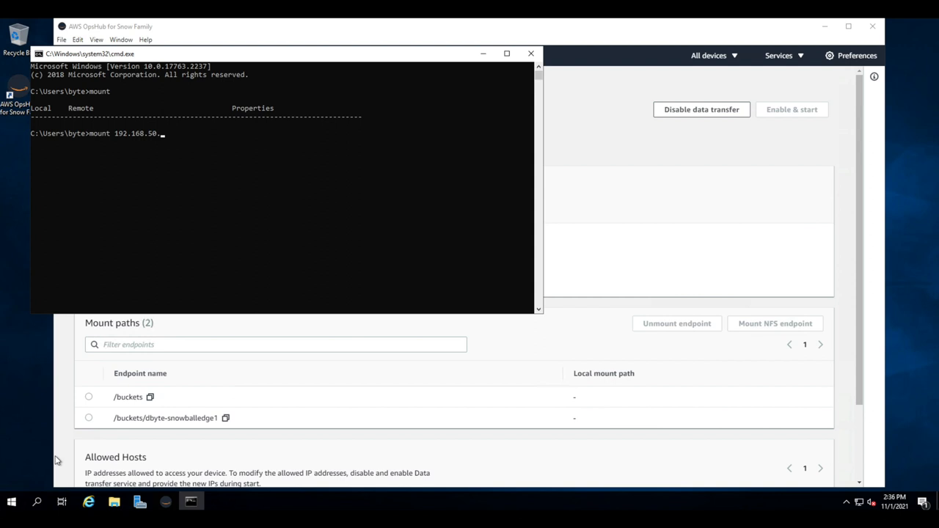
type("57:/")
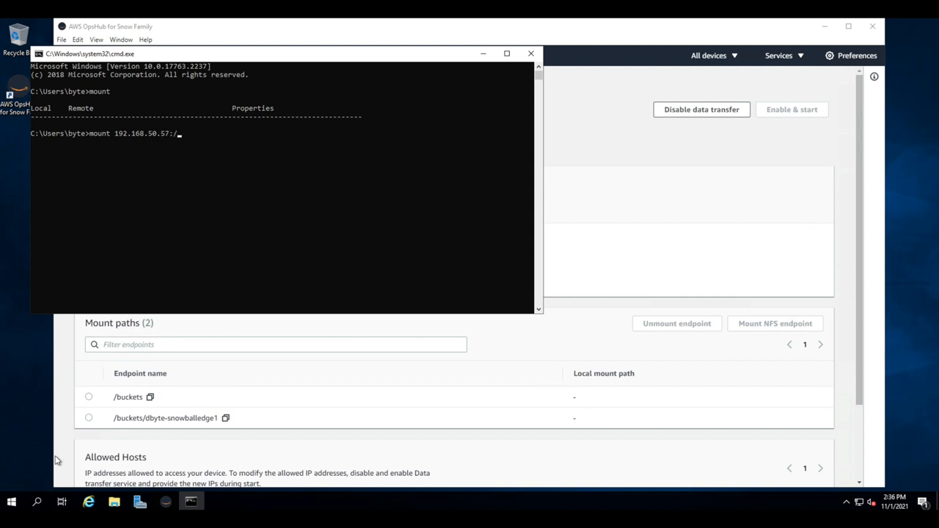
type("buckets z:")
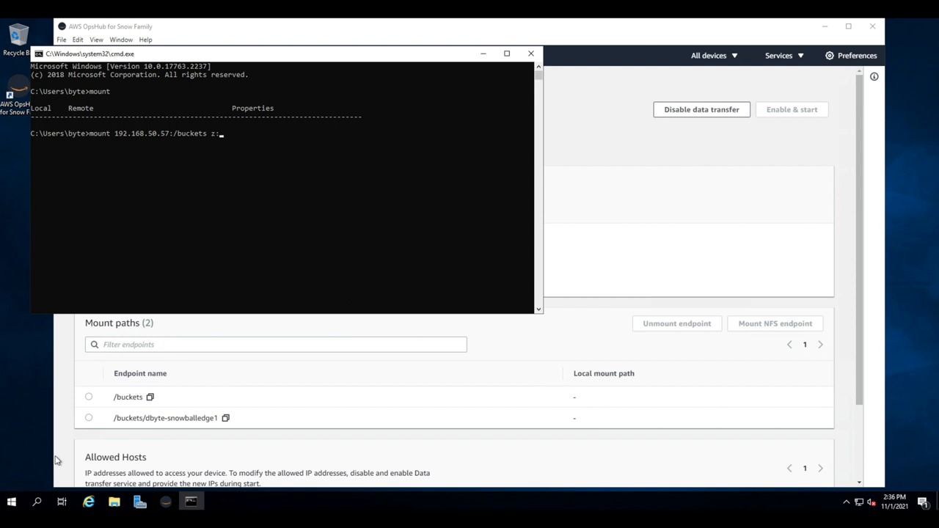
key("Return")
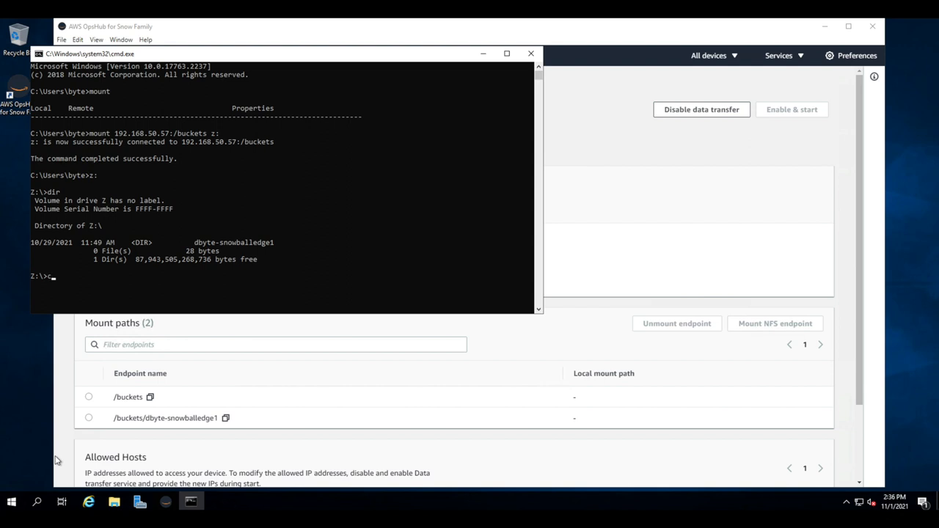
type("cd dbyte-snowballedge1")
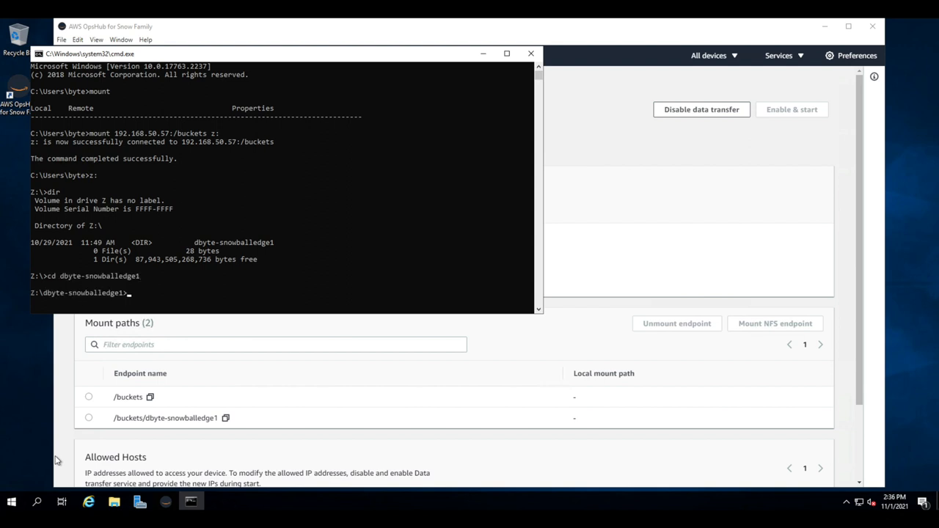
mouse_move(51, 455)
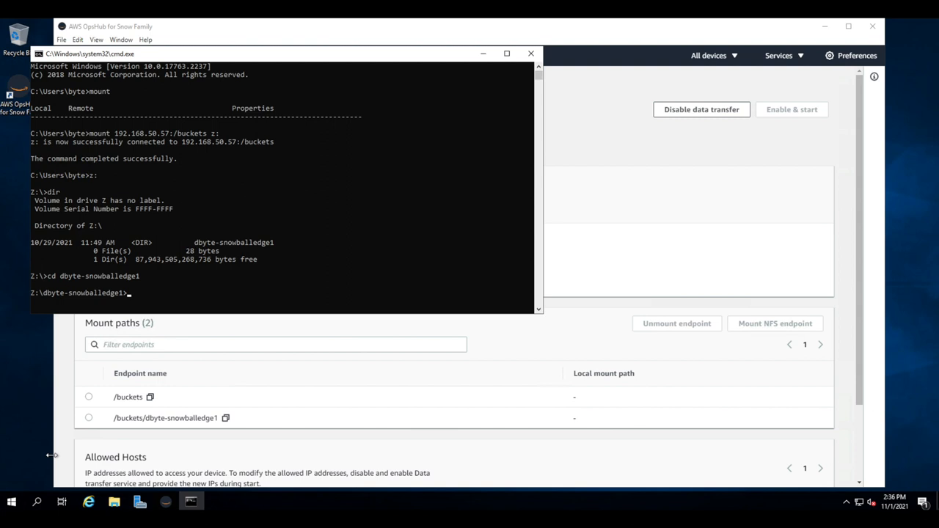
mouse_move(483, 381)
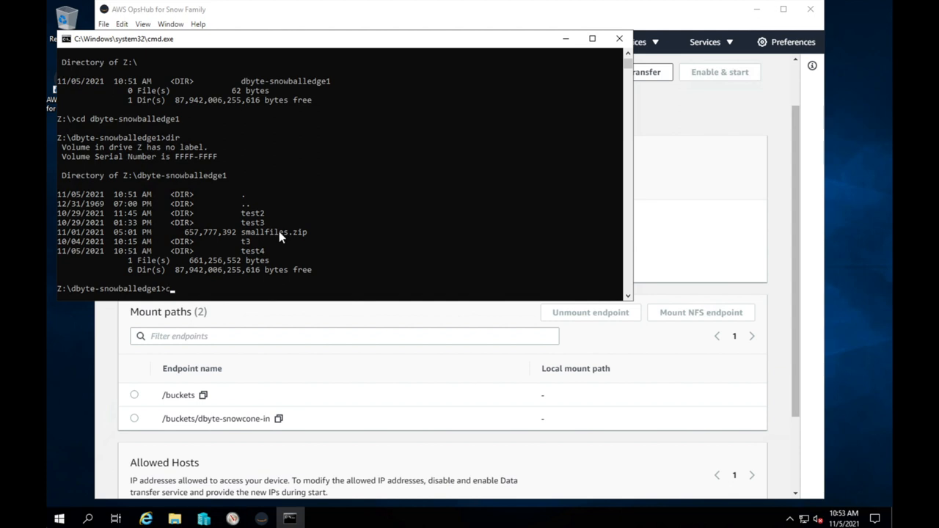
- Confirm the test4 folder is empty, then change to D:\t3\bigdisk
type("cd test4")
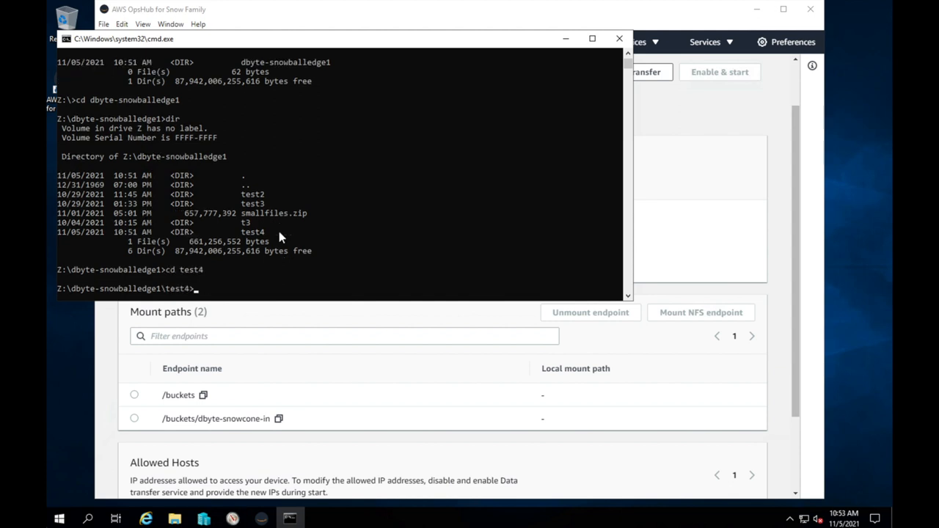
type("dir")
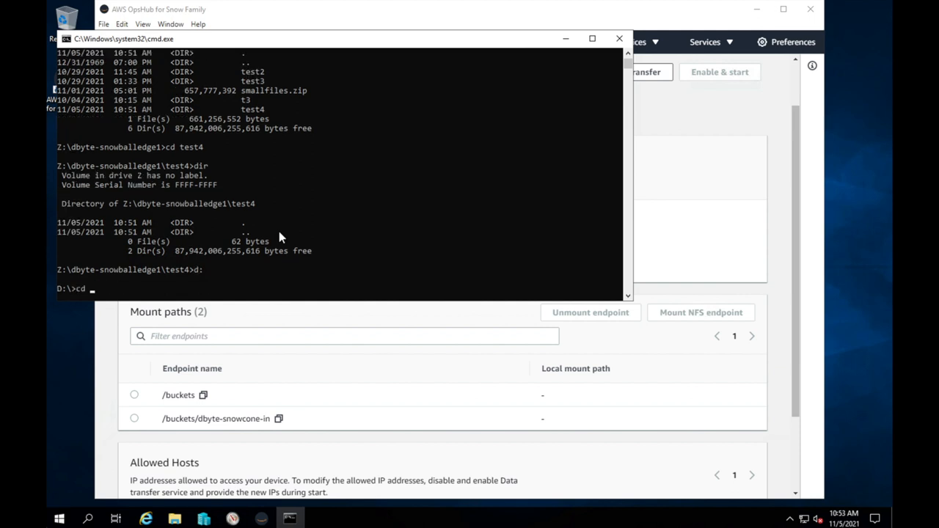
type("t3")
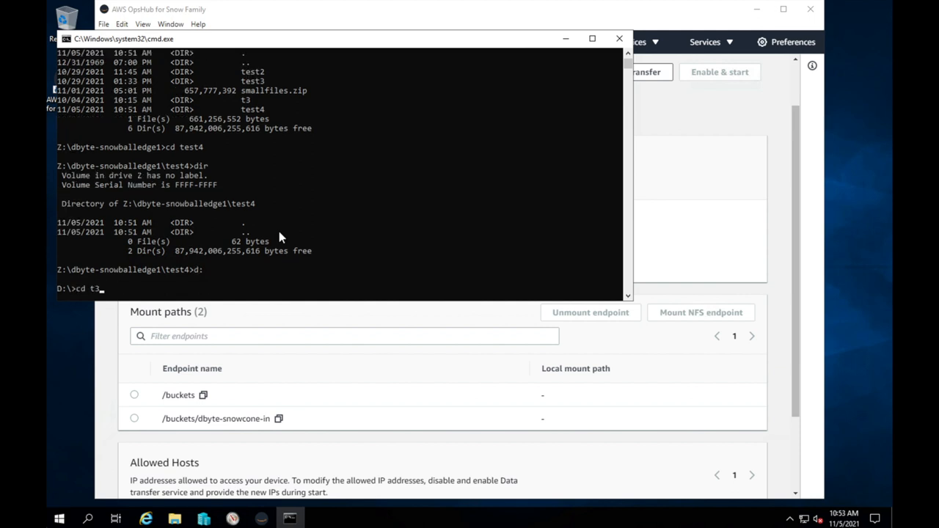
type("\\bigdisk")
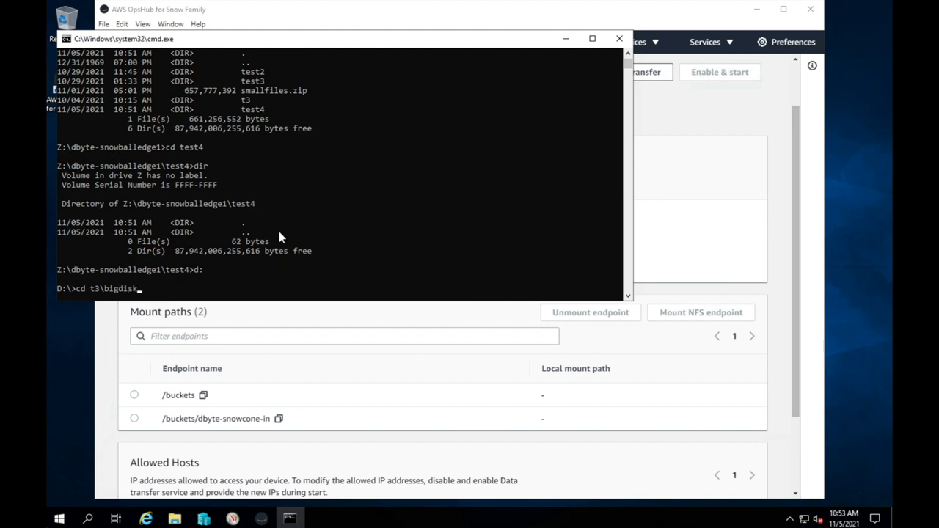
key("Return")
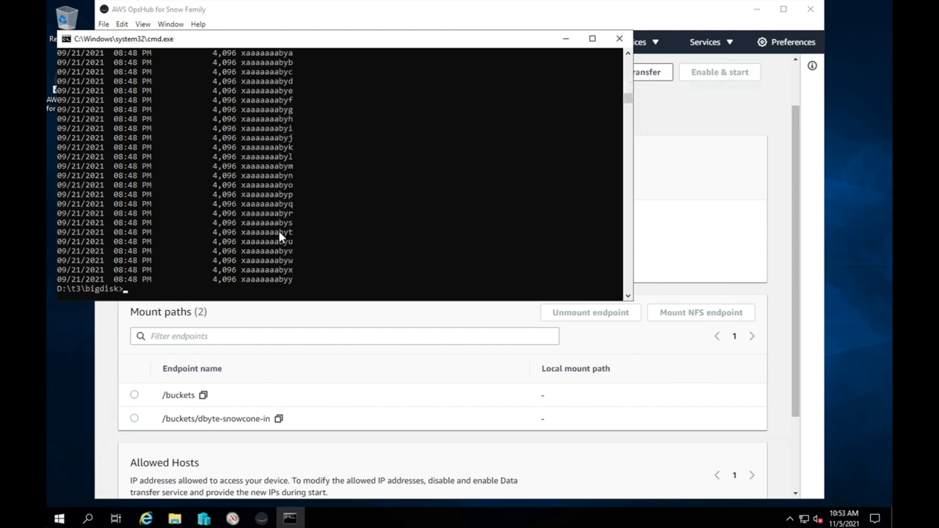
- Type robocopy /copy:datso /mir d:\t3\bigdisk\ z:\dbyte-snowballedge1\test4 /mt:16 without running it
type("roboco")
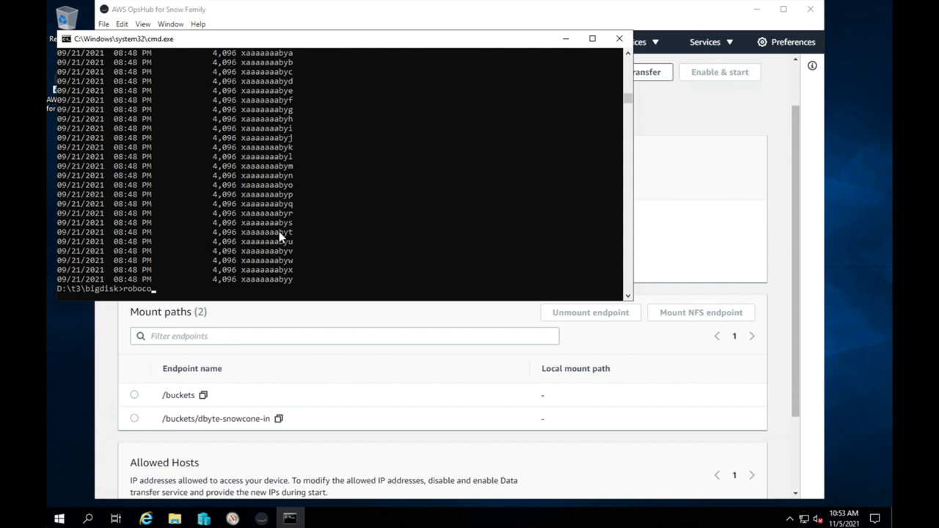
type("/")
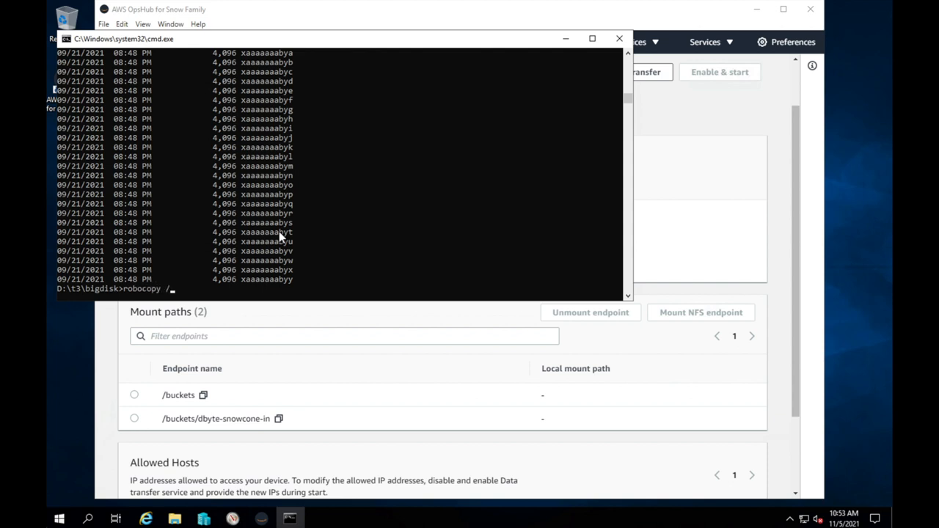
type("/copy:d")
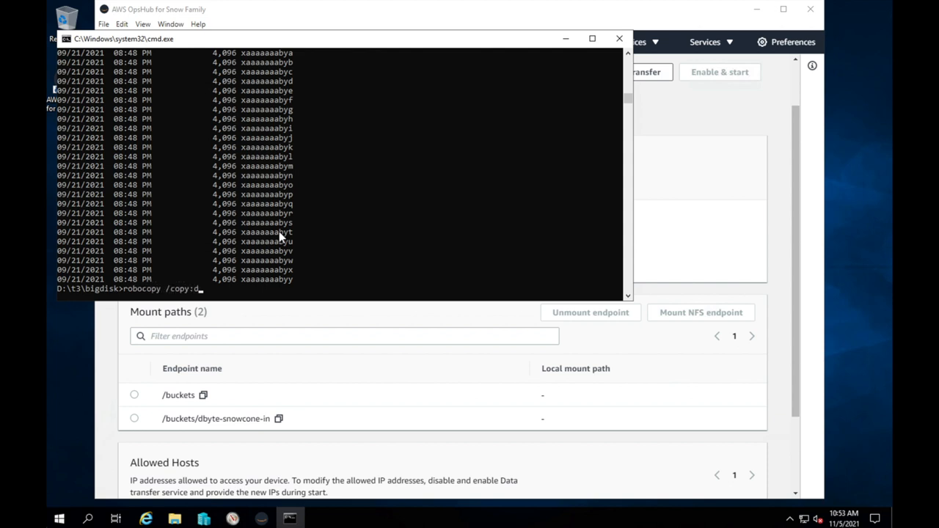
type("atso")
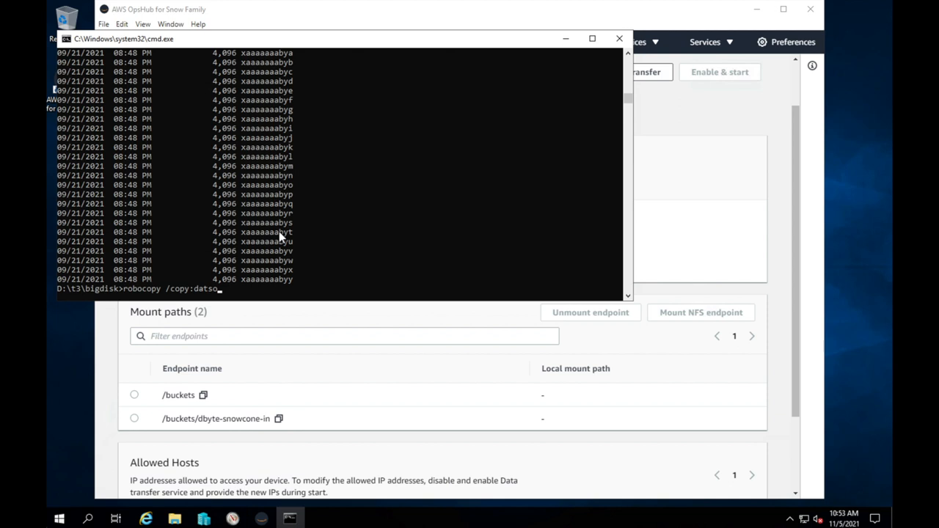
type("/mir")
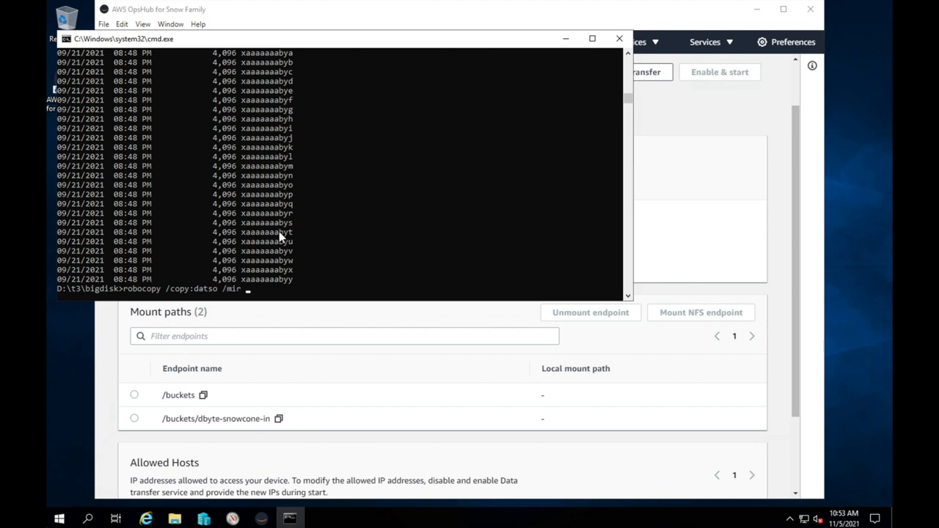
type("d:\\t3")
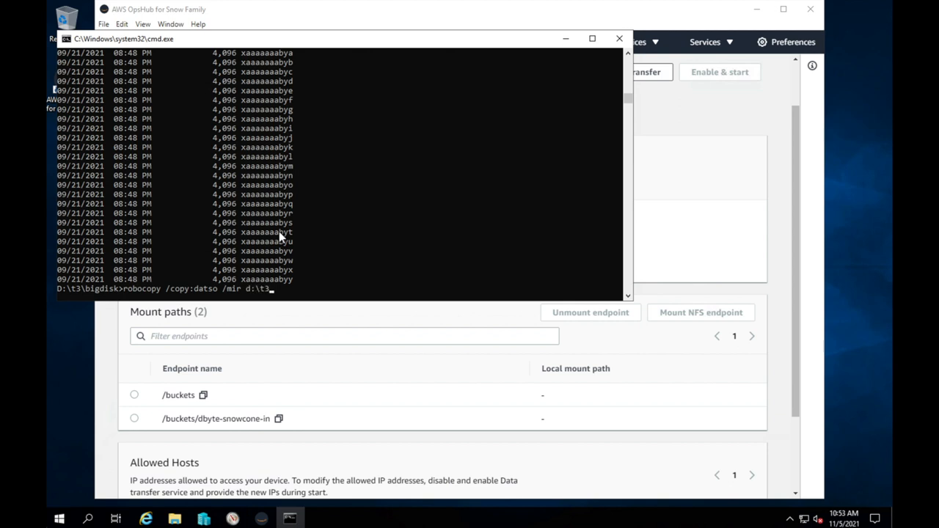
type("bigdisk\\")
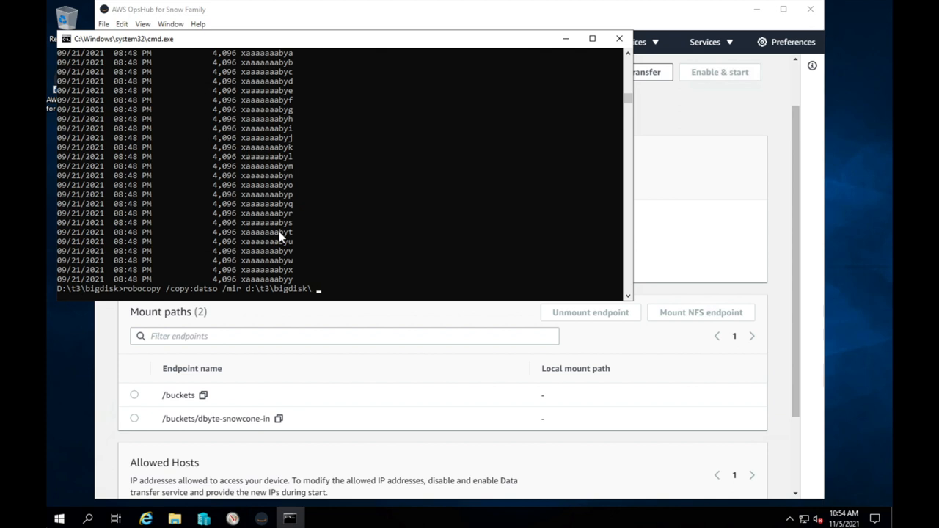
type("z:\\")
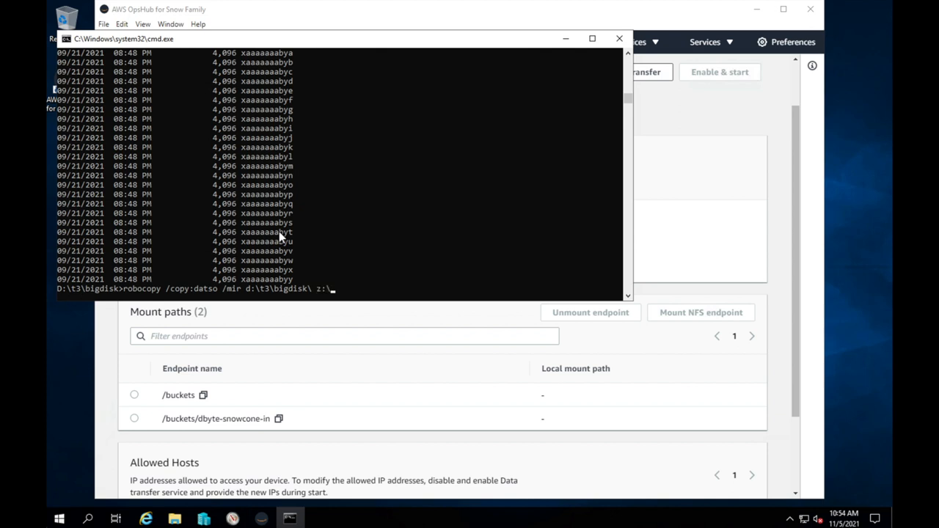
type("dbyte-snowballedge1\\")
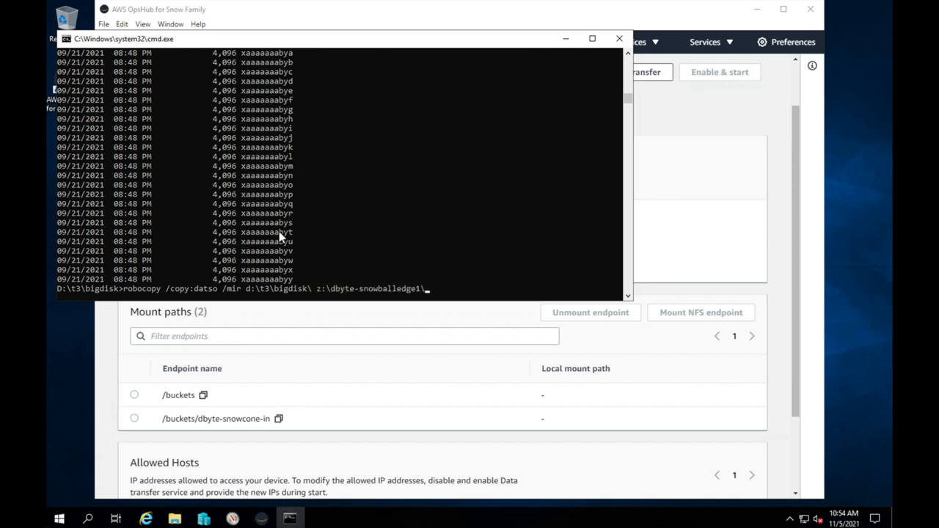
type("test4")
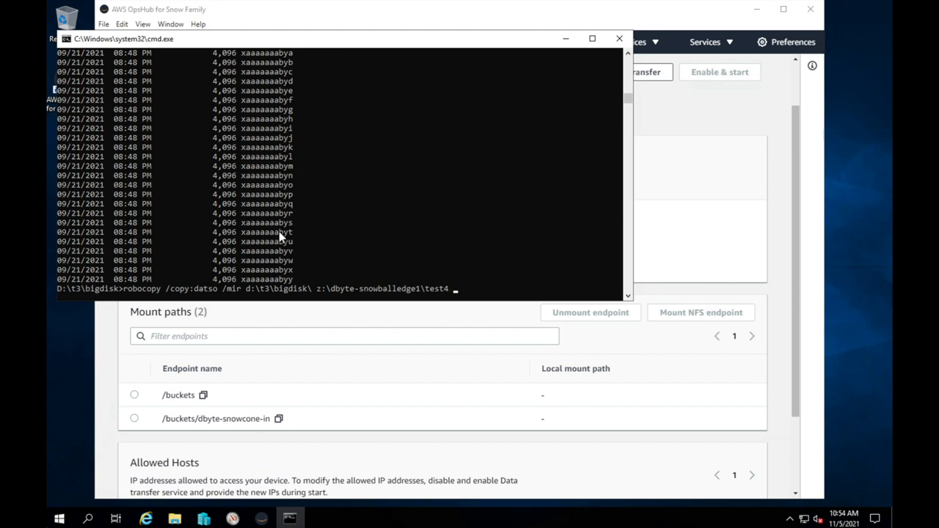
type("/mt:167")
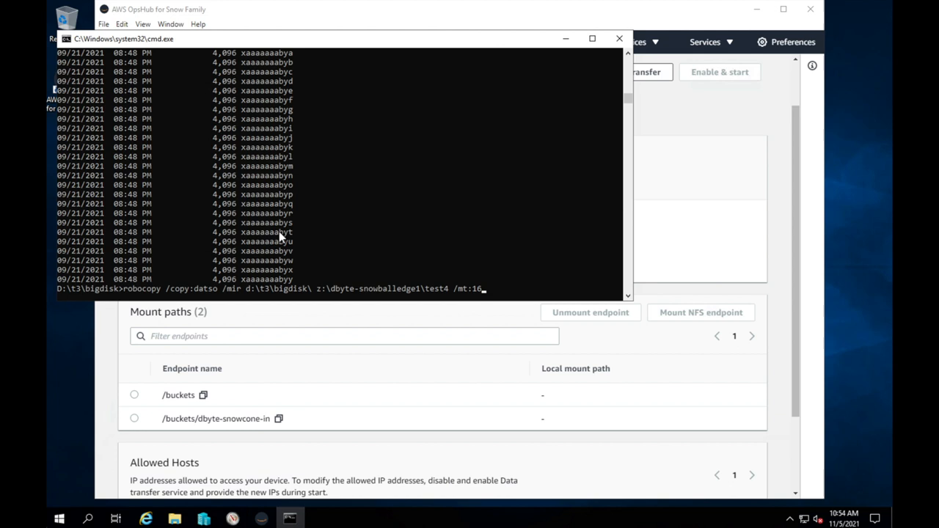
- Start the robocopy mirror of d:\t3\bigdisk into z:\dbyte-snowballedge1\test4 with 16 threads
key("Return")
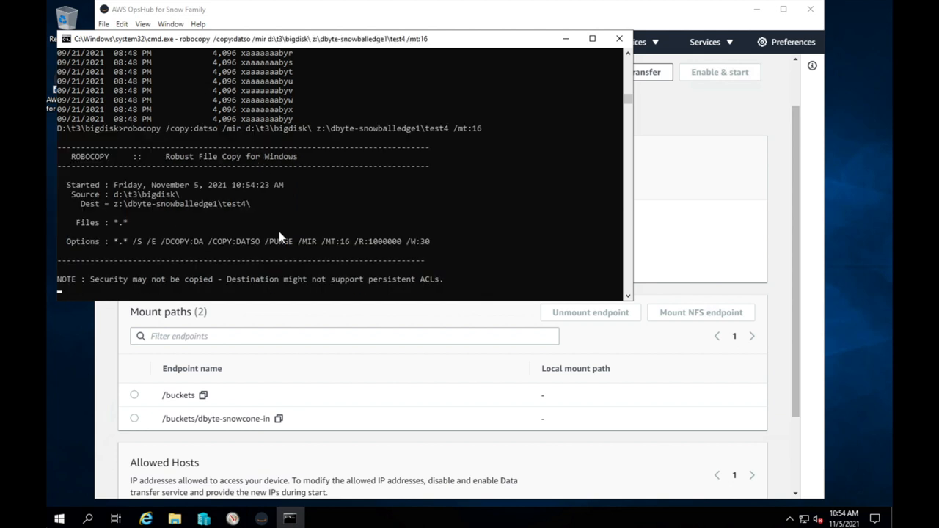
mouse_move(347, 503)
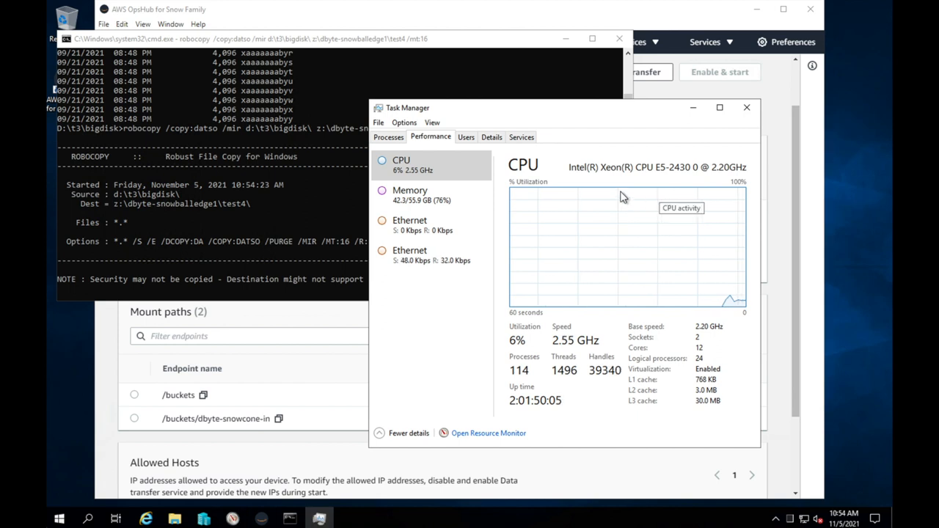
mouse_move(711, 140)
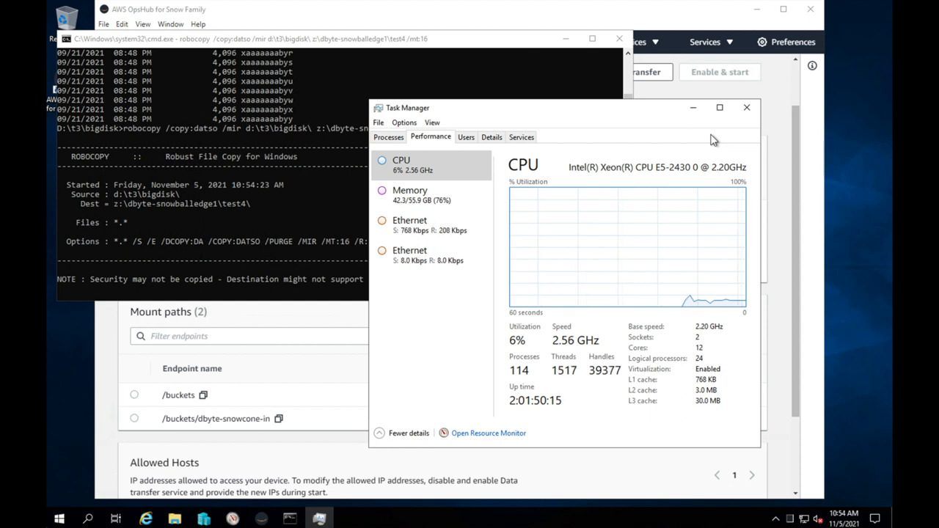
mouse_move(706, 147)
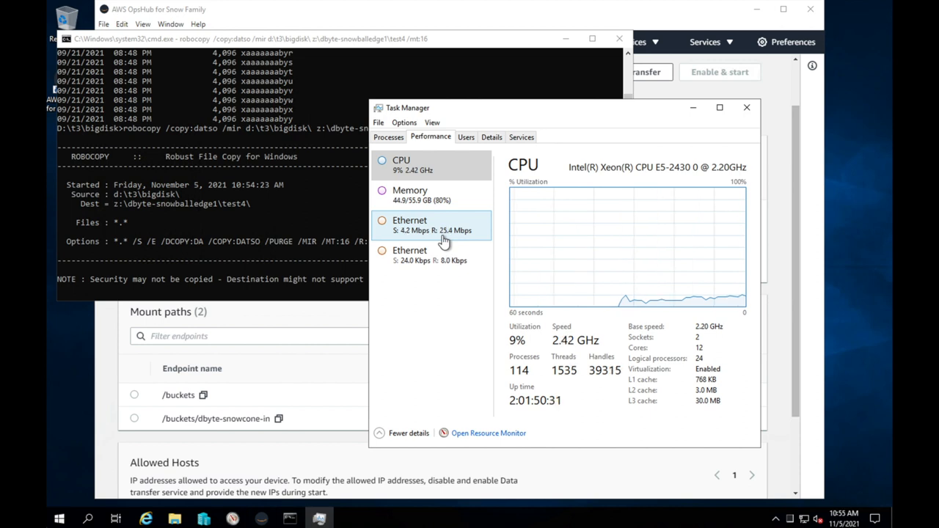
- View the Ethernet adapter graph in Task Manager, showing about 4.1 Mbps sent and 24.5 Mbps received
left_click(409, 225)
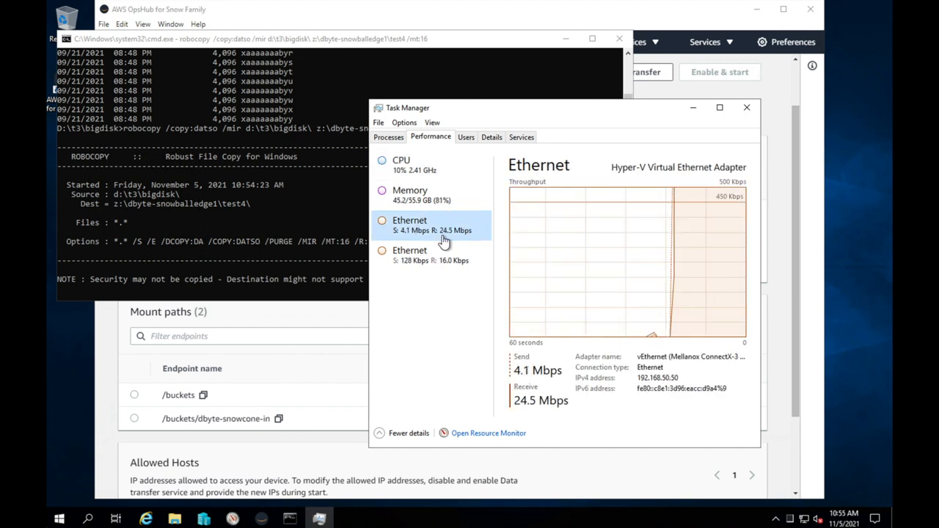